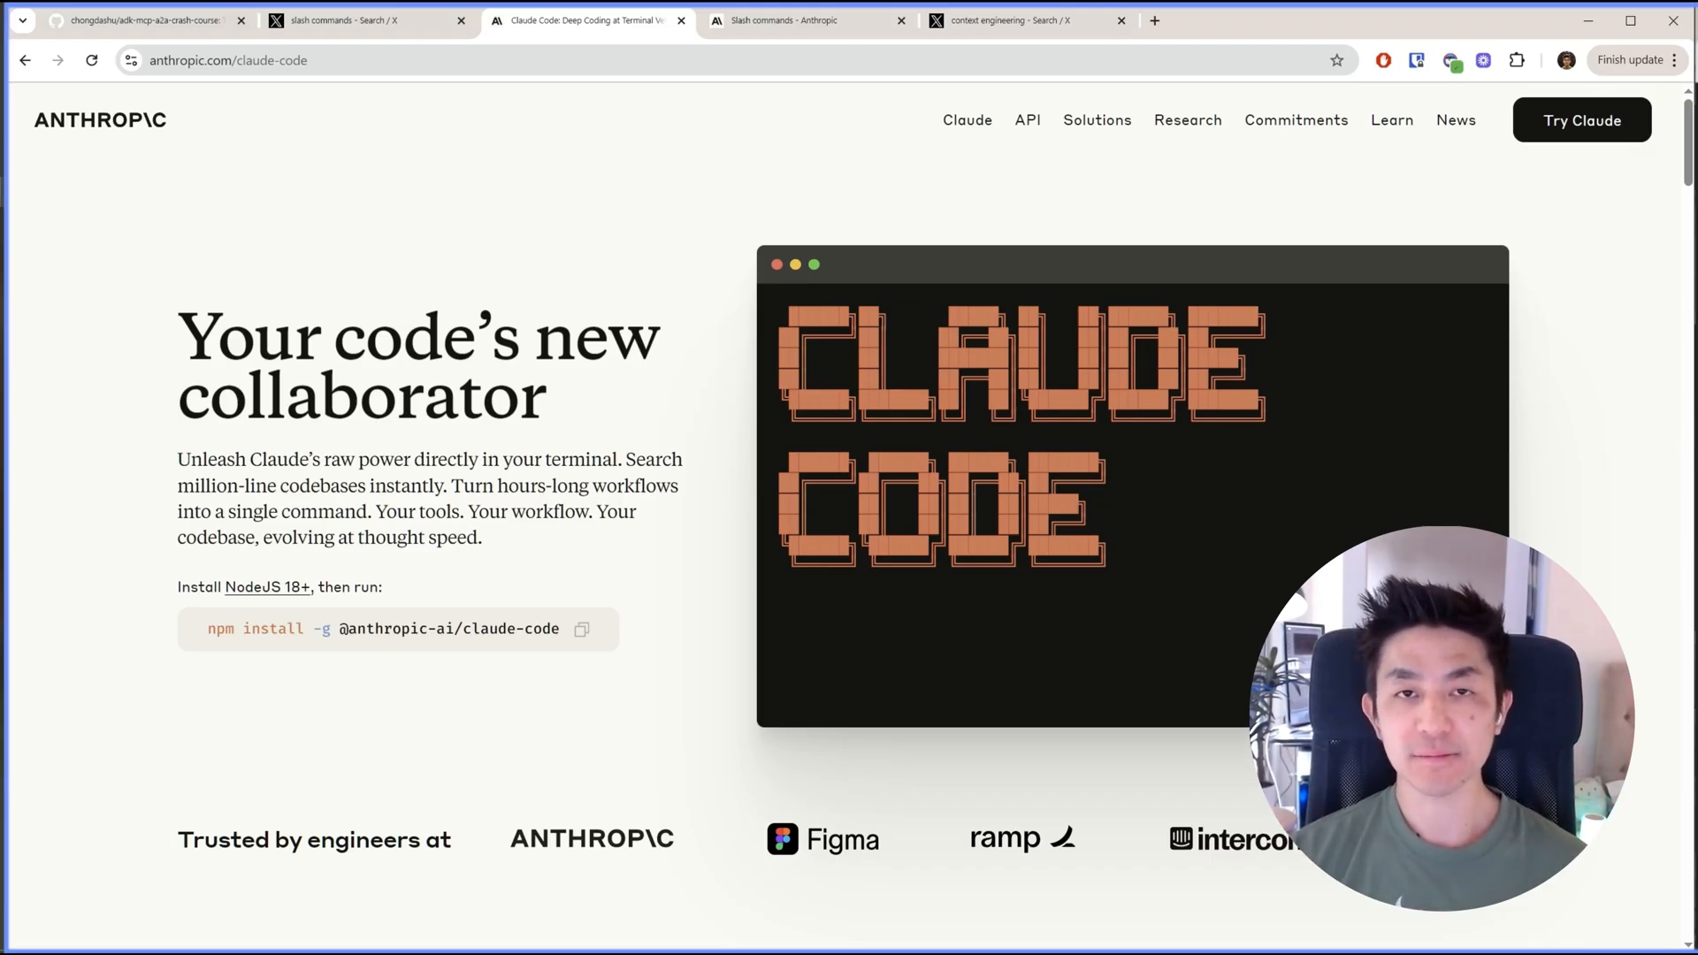
- Scroll the Claude Code docs to the built-in slash commands table
click(357, 19)
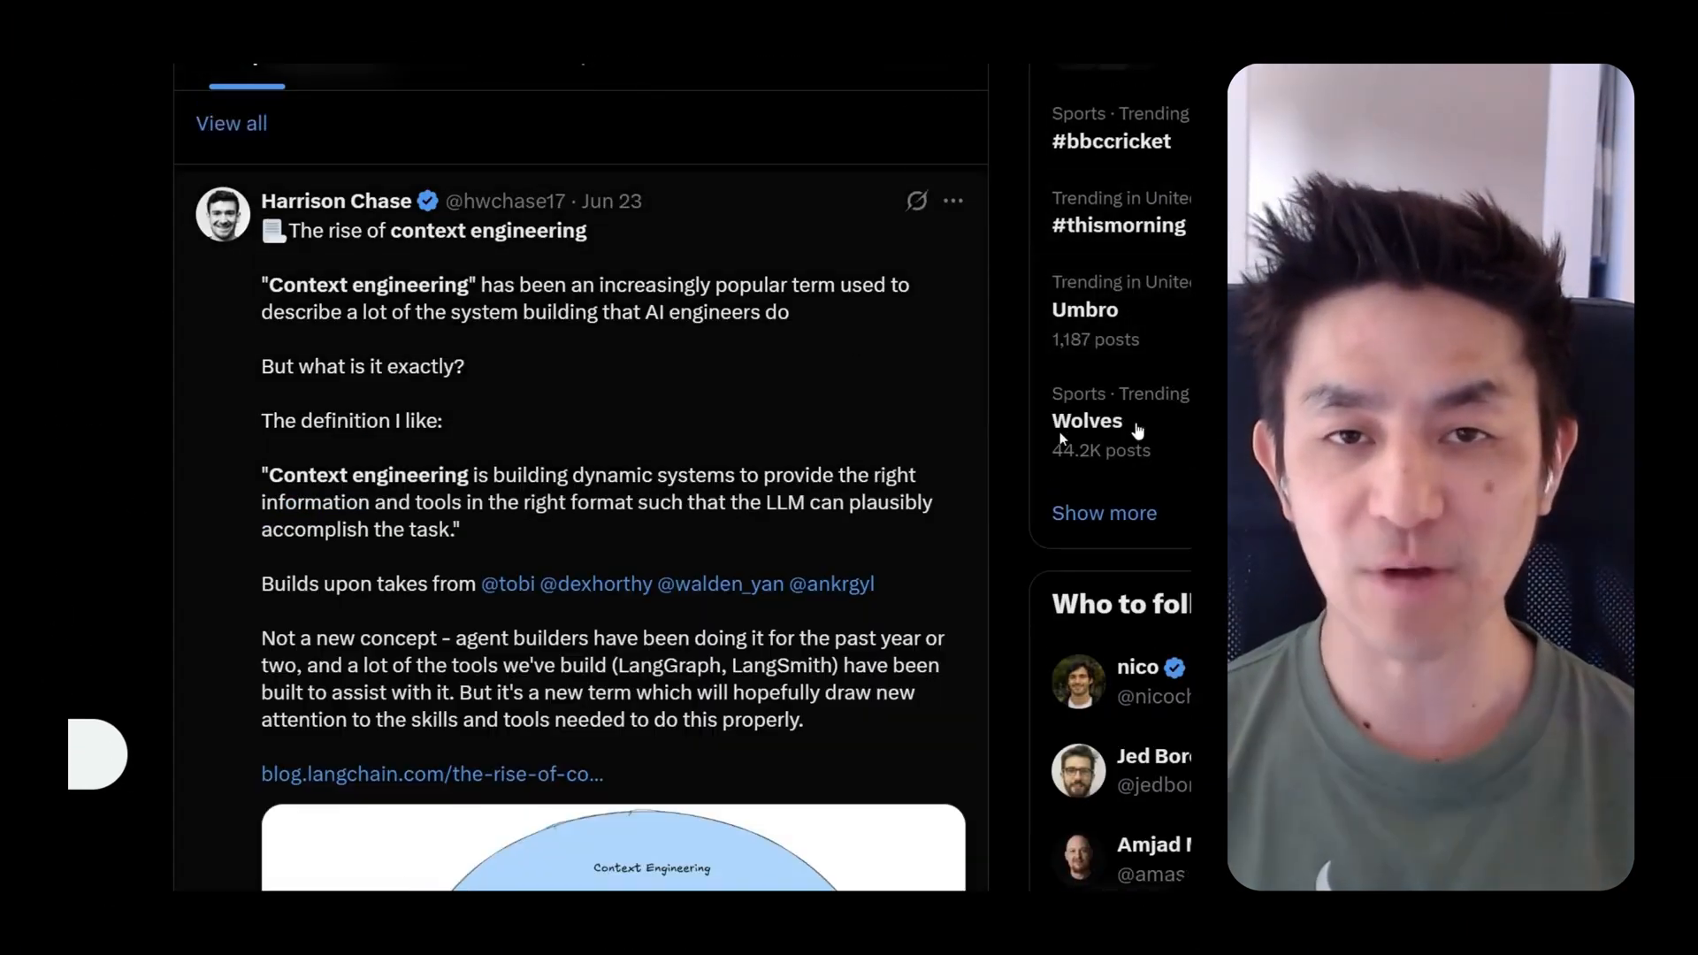
scroll(down, 3)
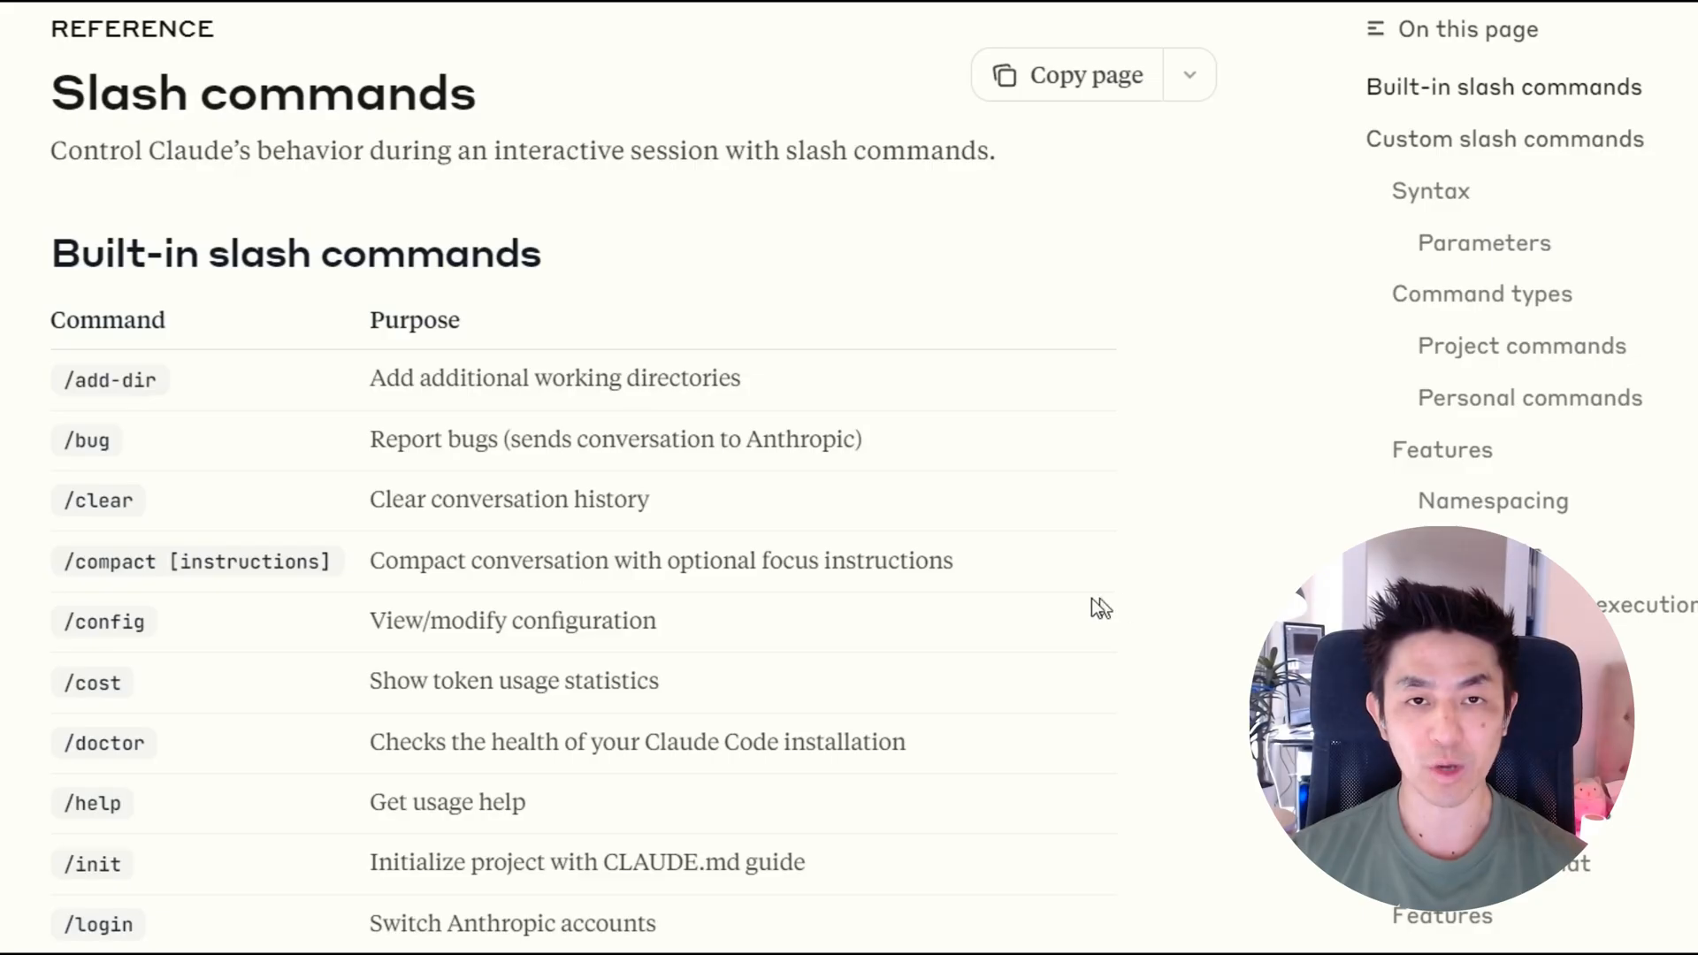
scroll(down, 3)
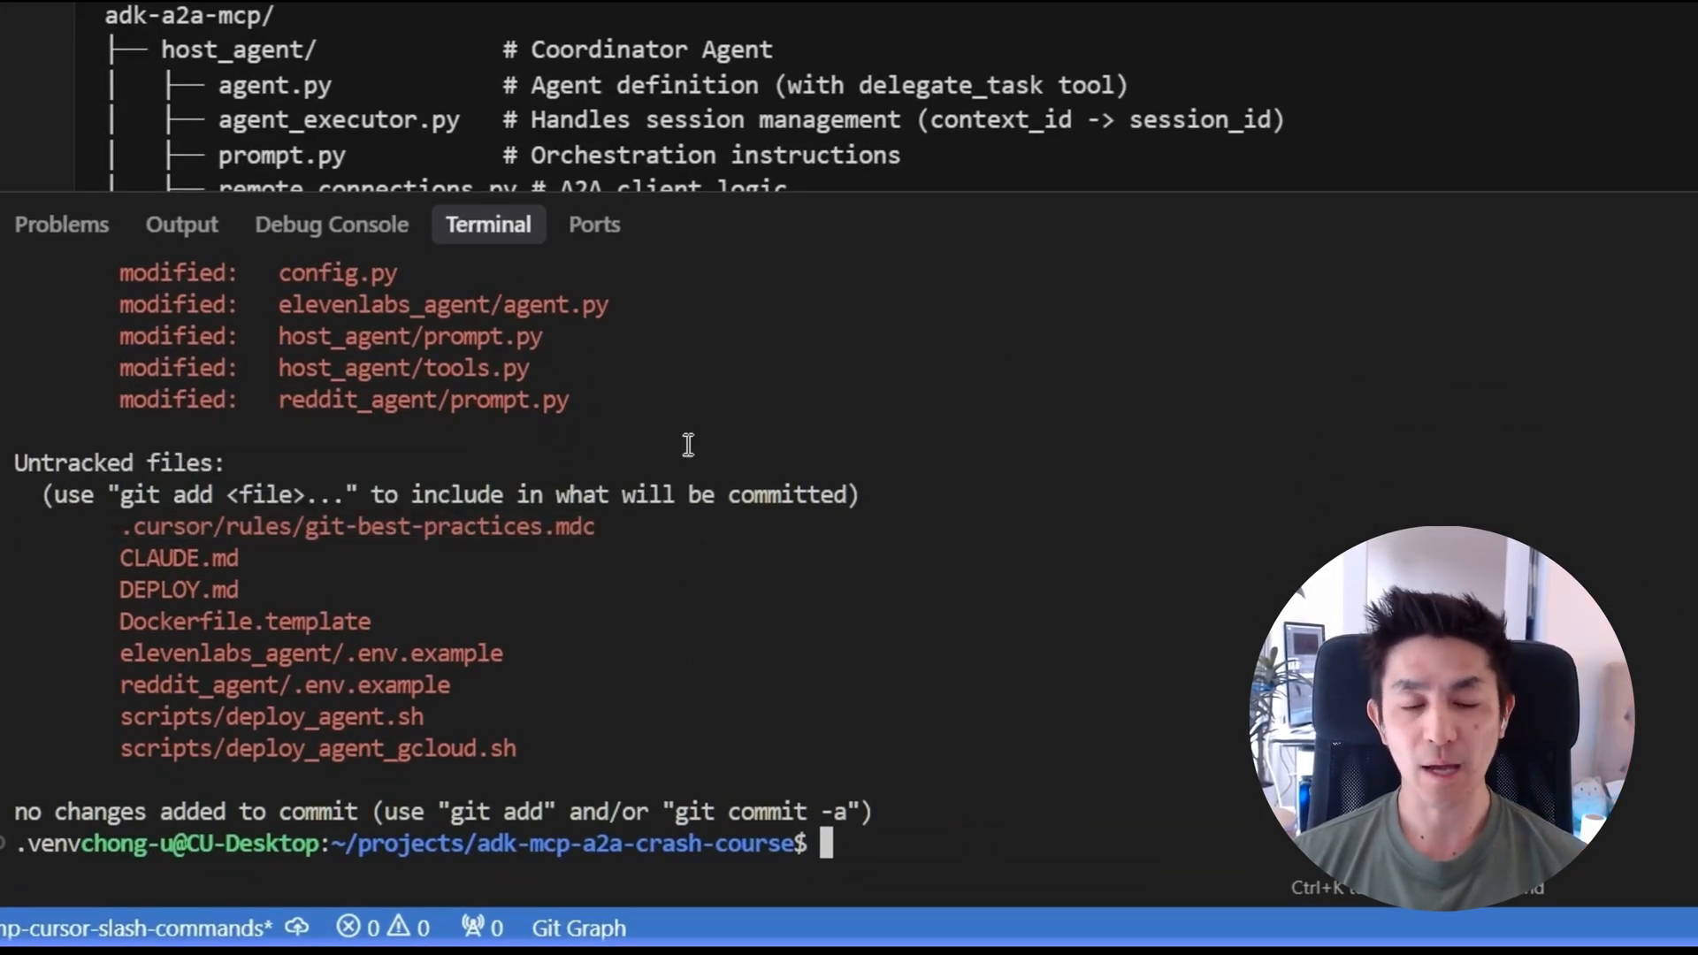
mouse_move(602, 449)
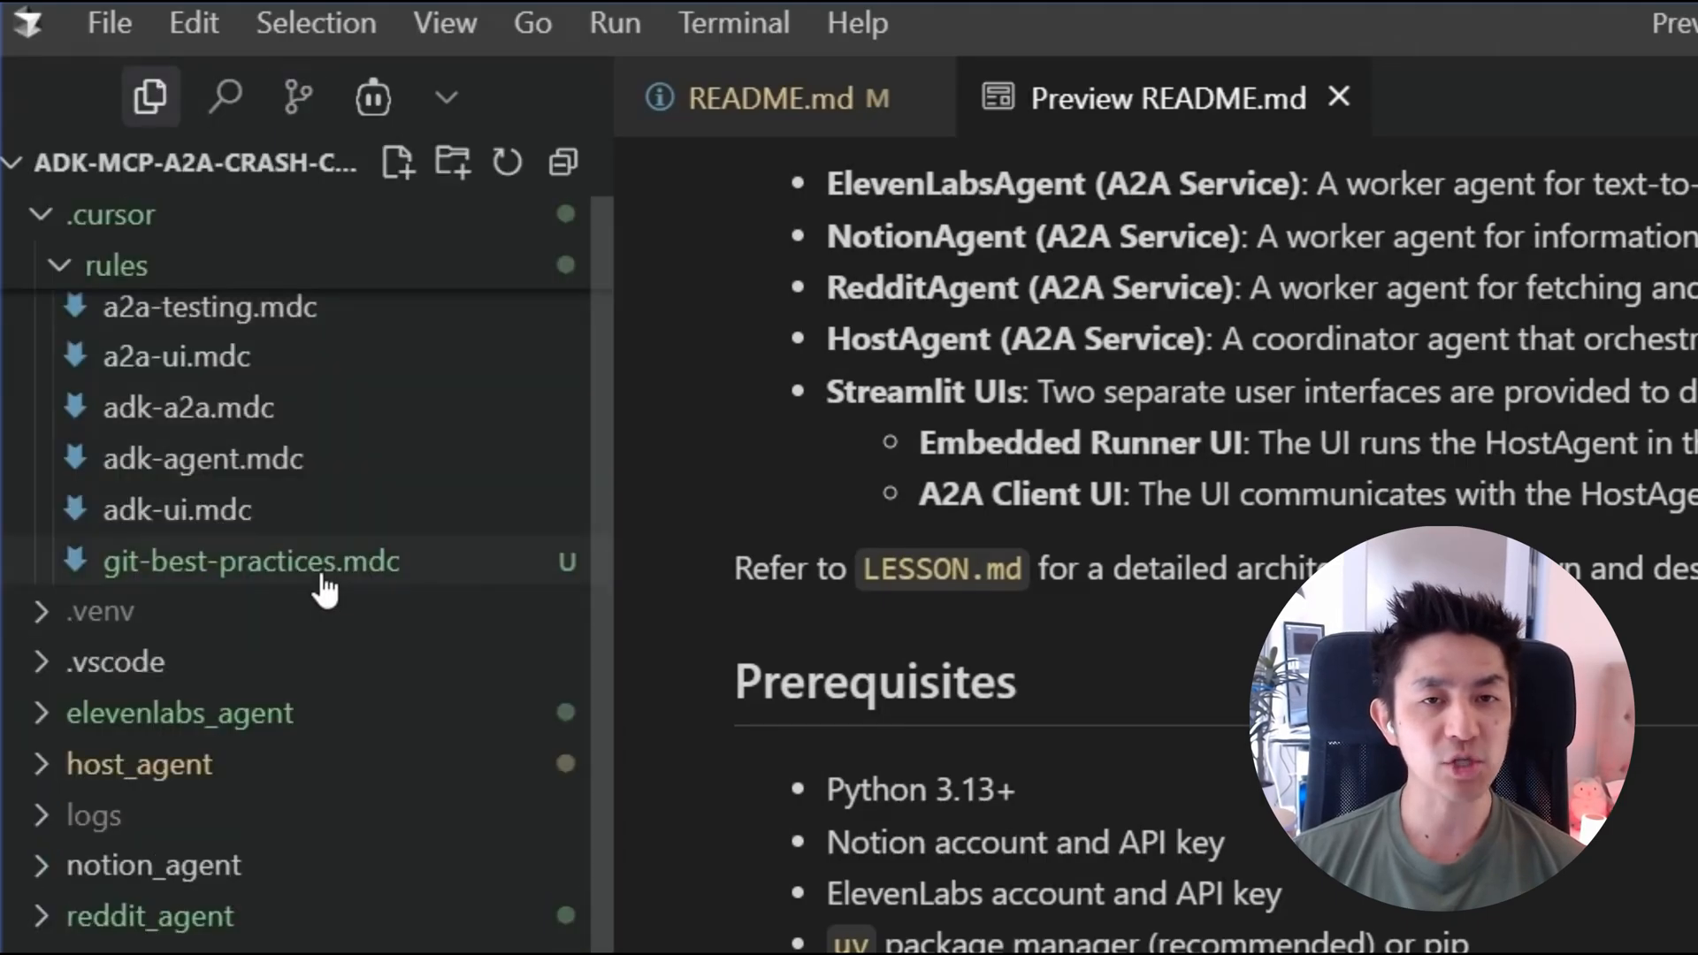
- Read git-best-practices.mdc, checking the commit Types, the feat example and the guidelines
double_click(250, 561)
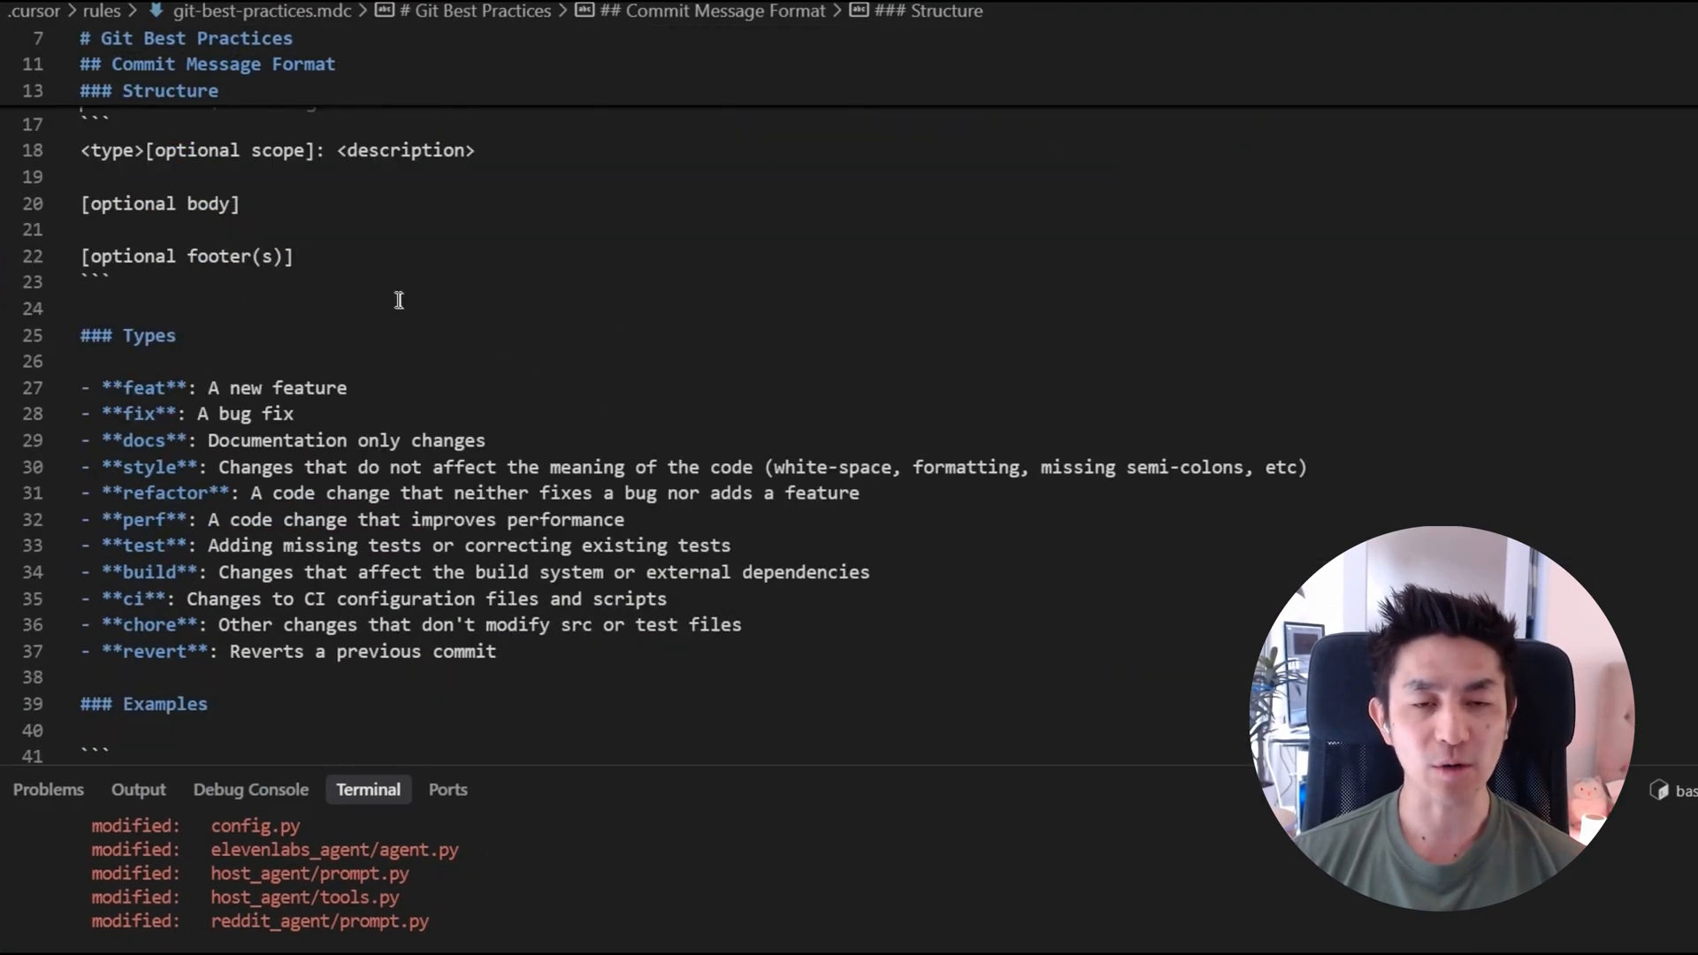
scroll(down, 3)
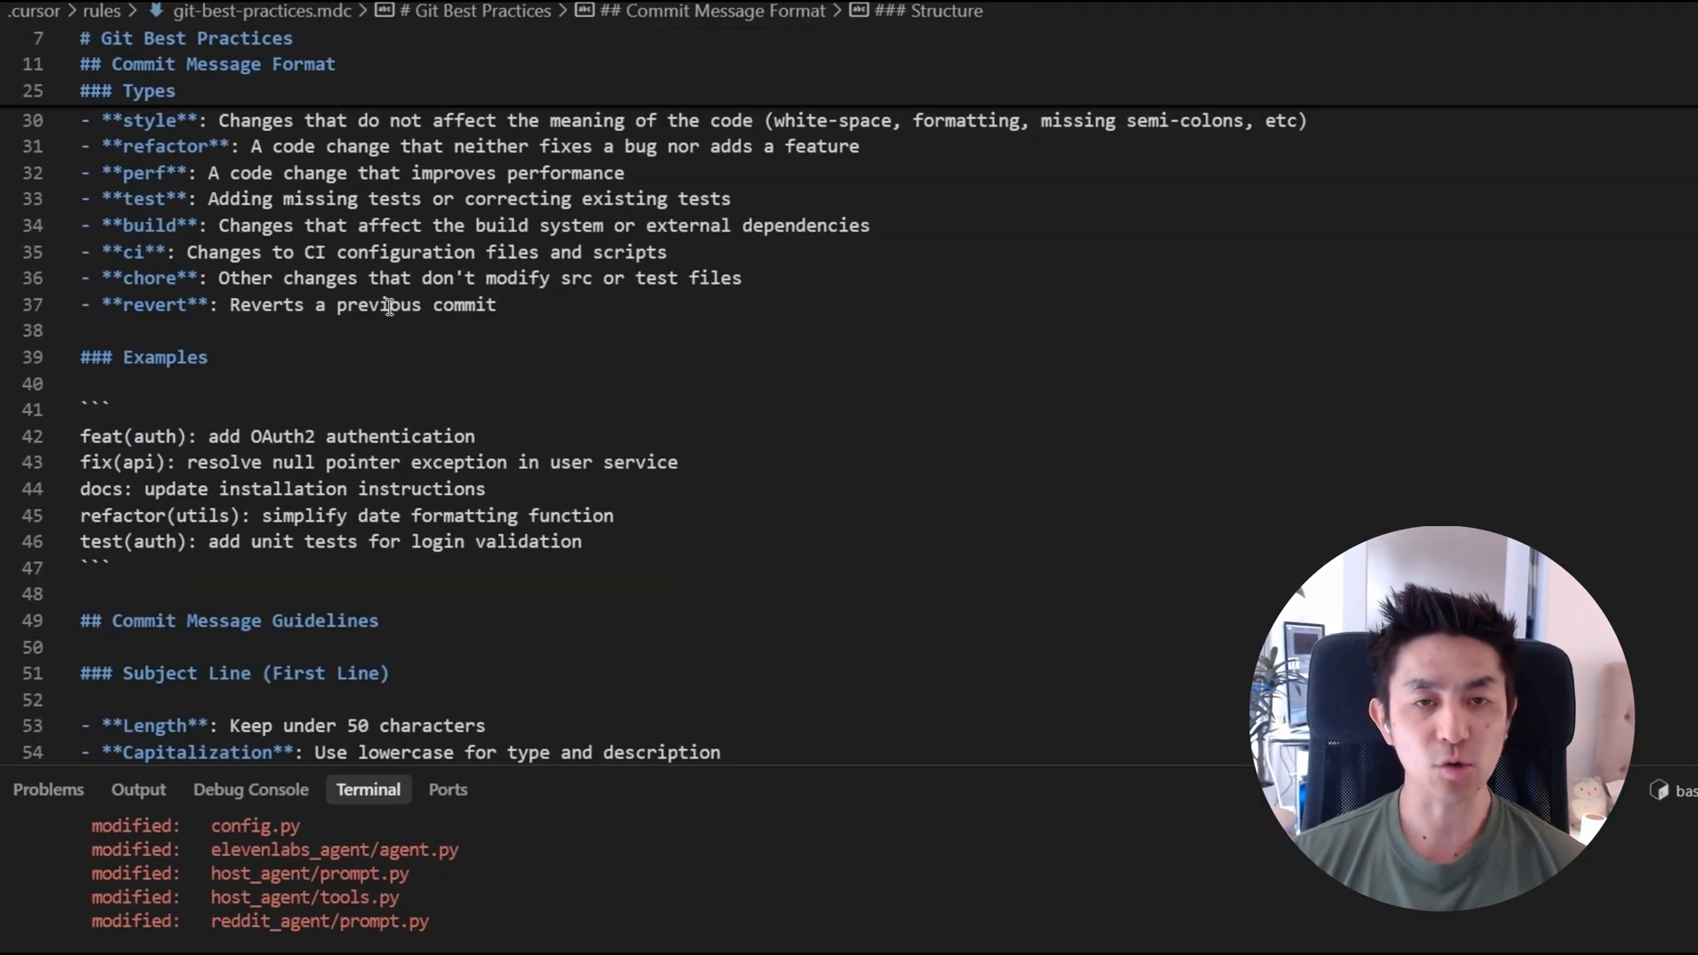
scroll(down, 3)
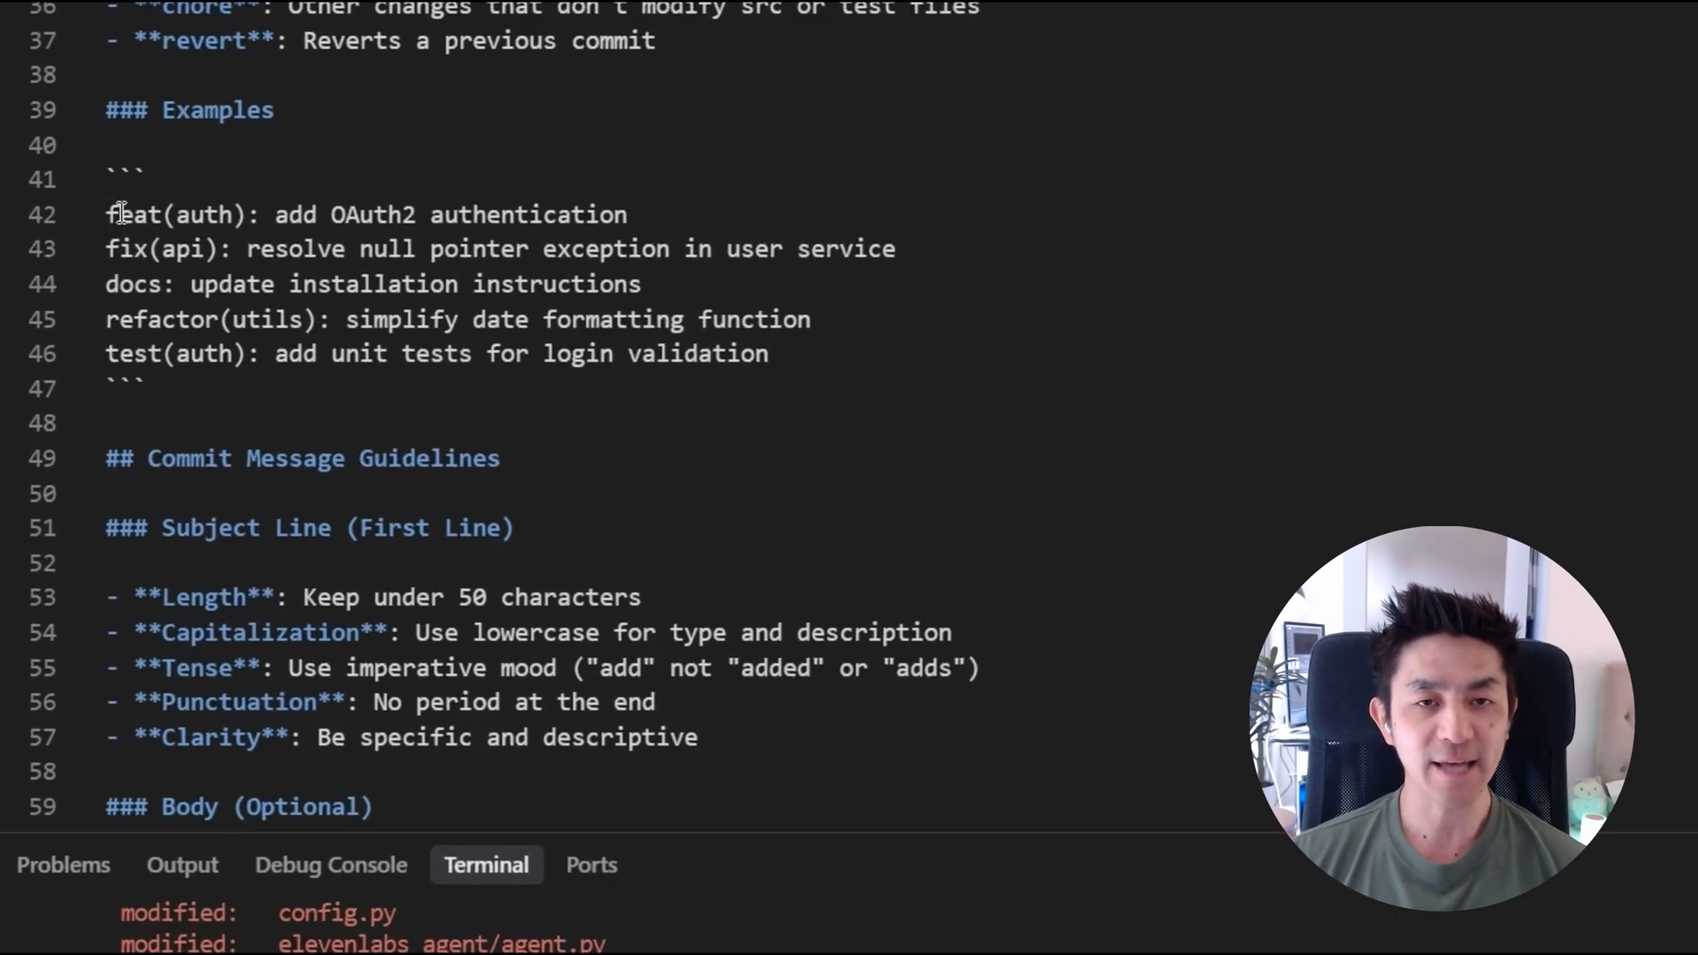
double_click(131, 214)
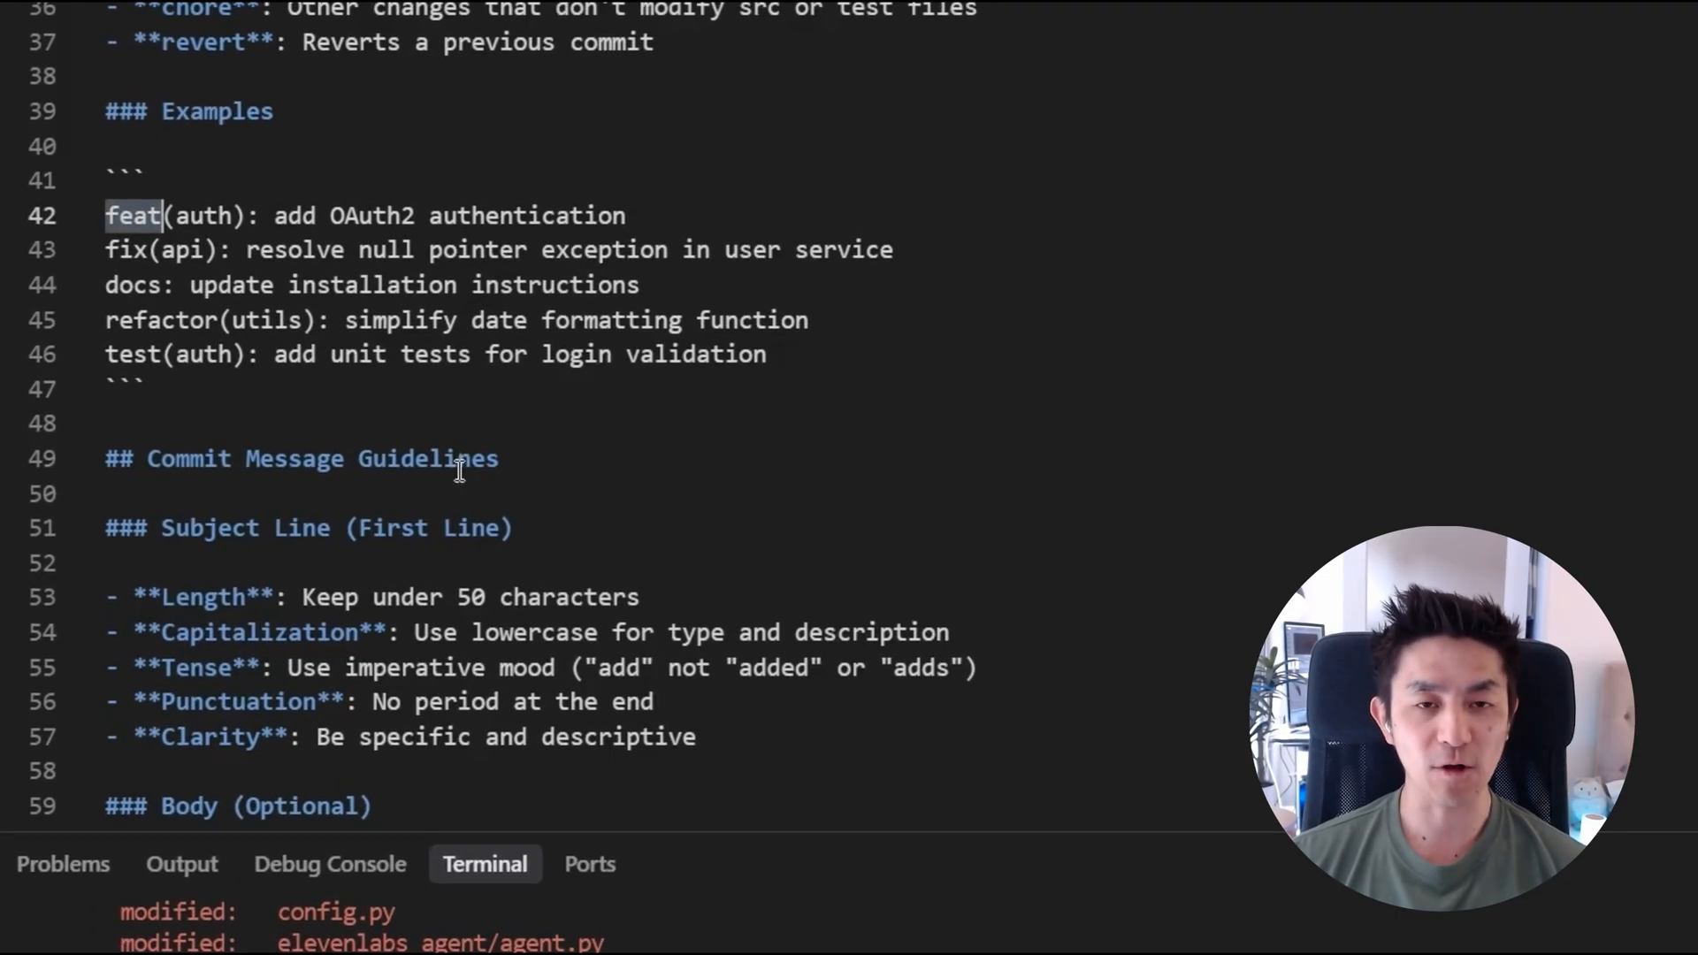
scroll(down, 3)
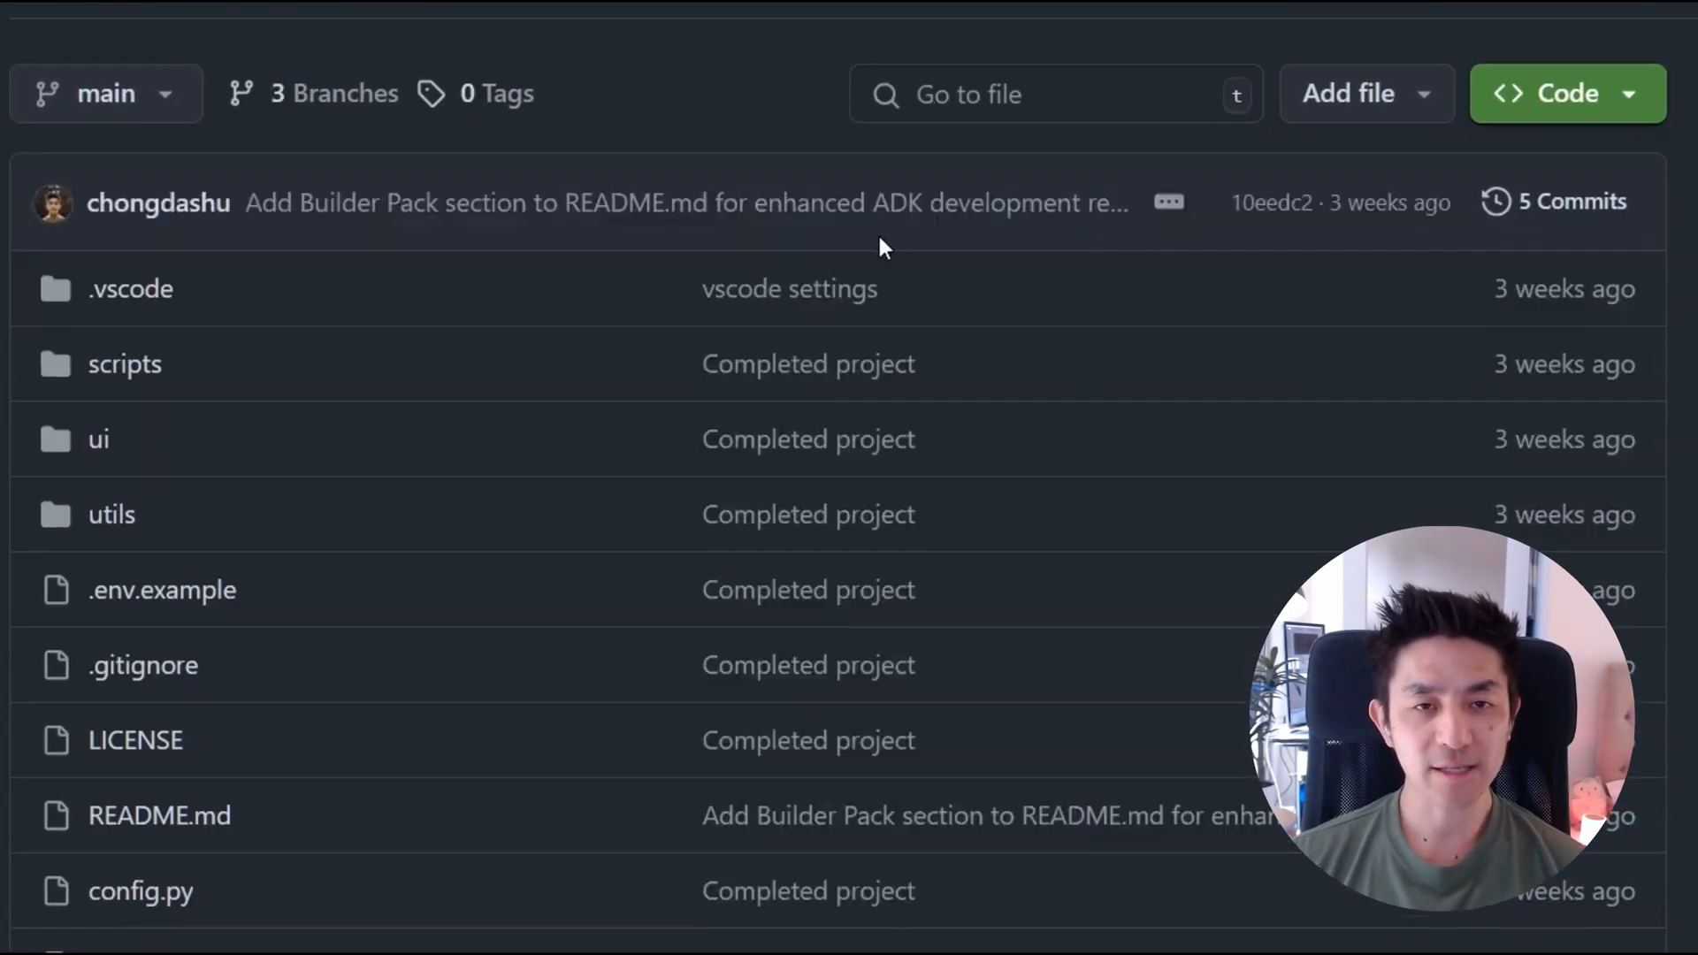
- View the GitHub repository's file list and its latest commit message column
click(1569, 201)
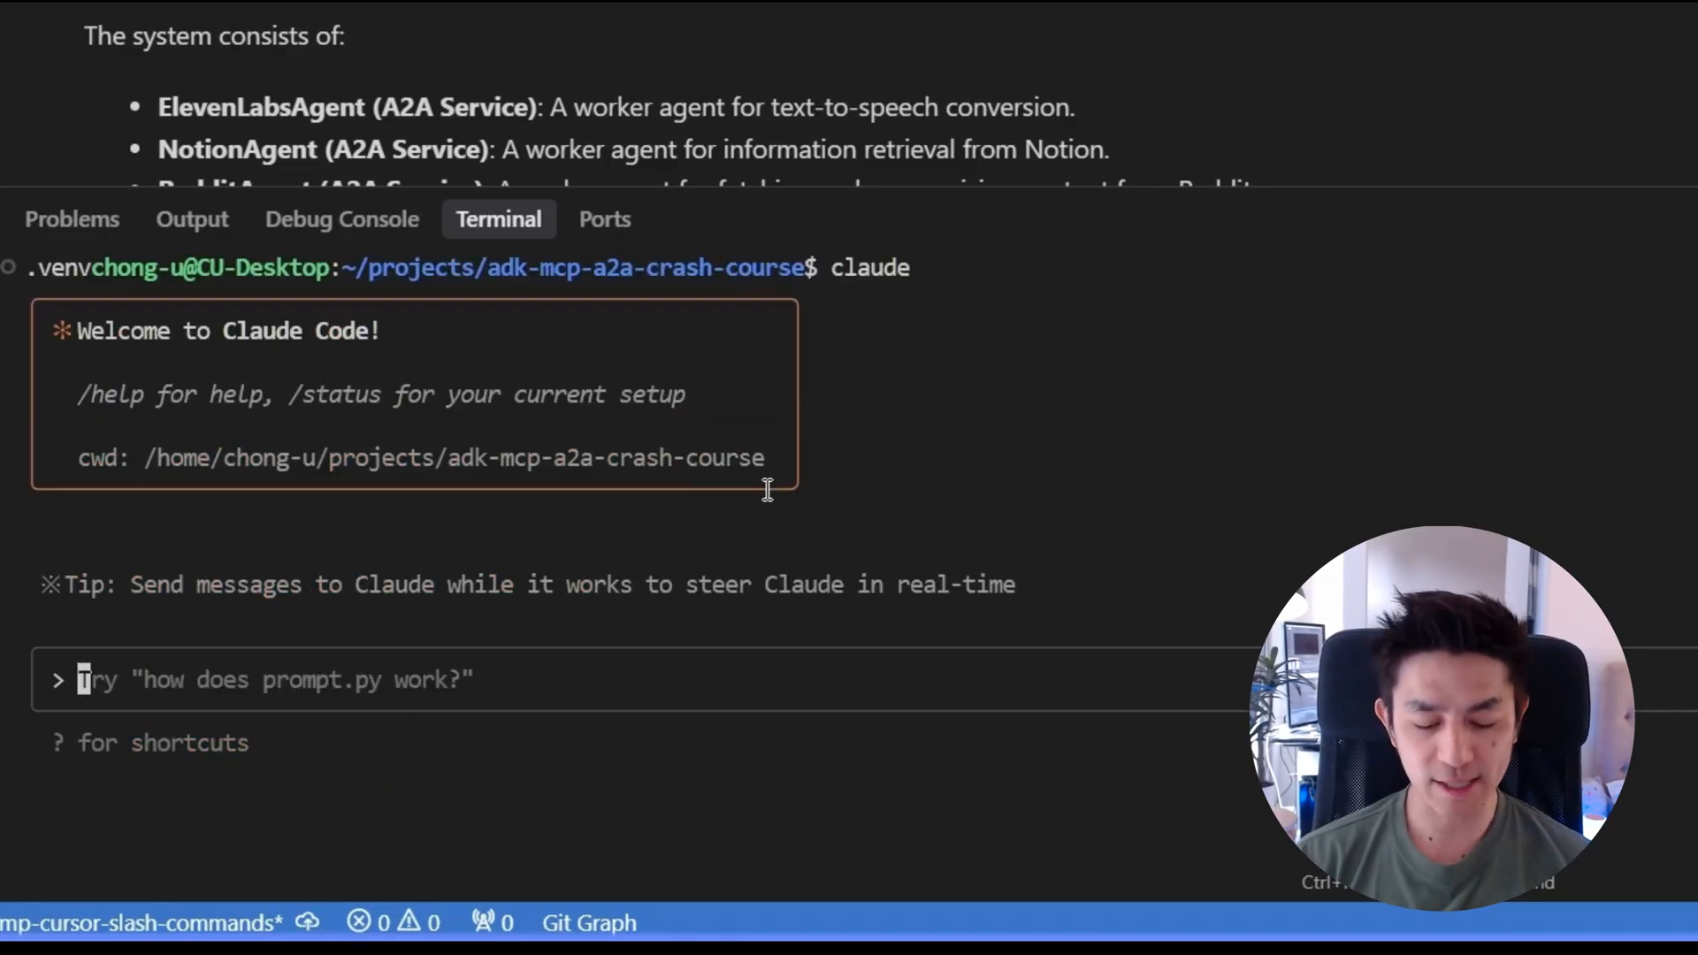
- Ask Claude Code for a feat commit about integrating the Reddit agent
text(/git)
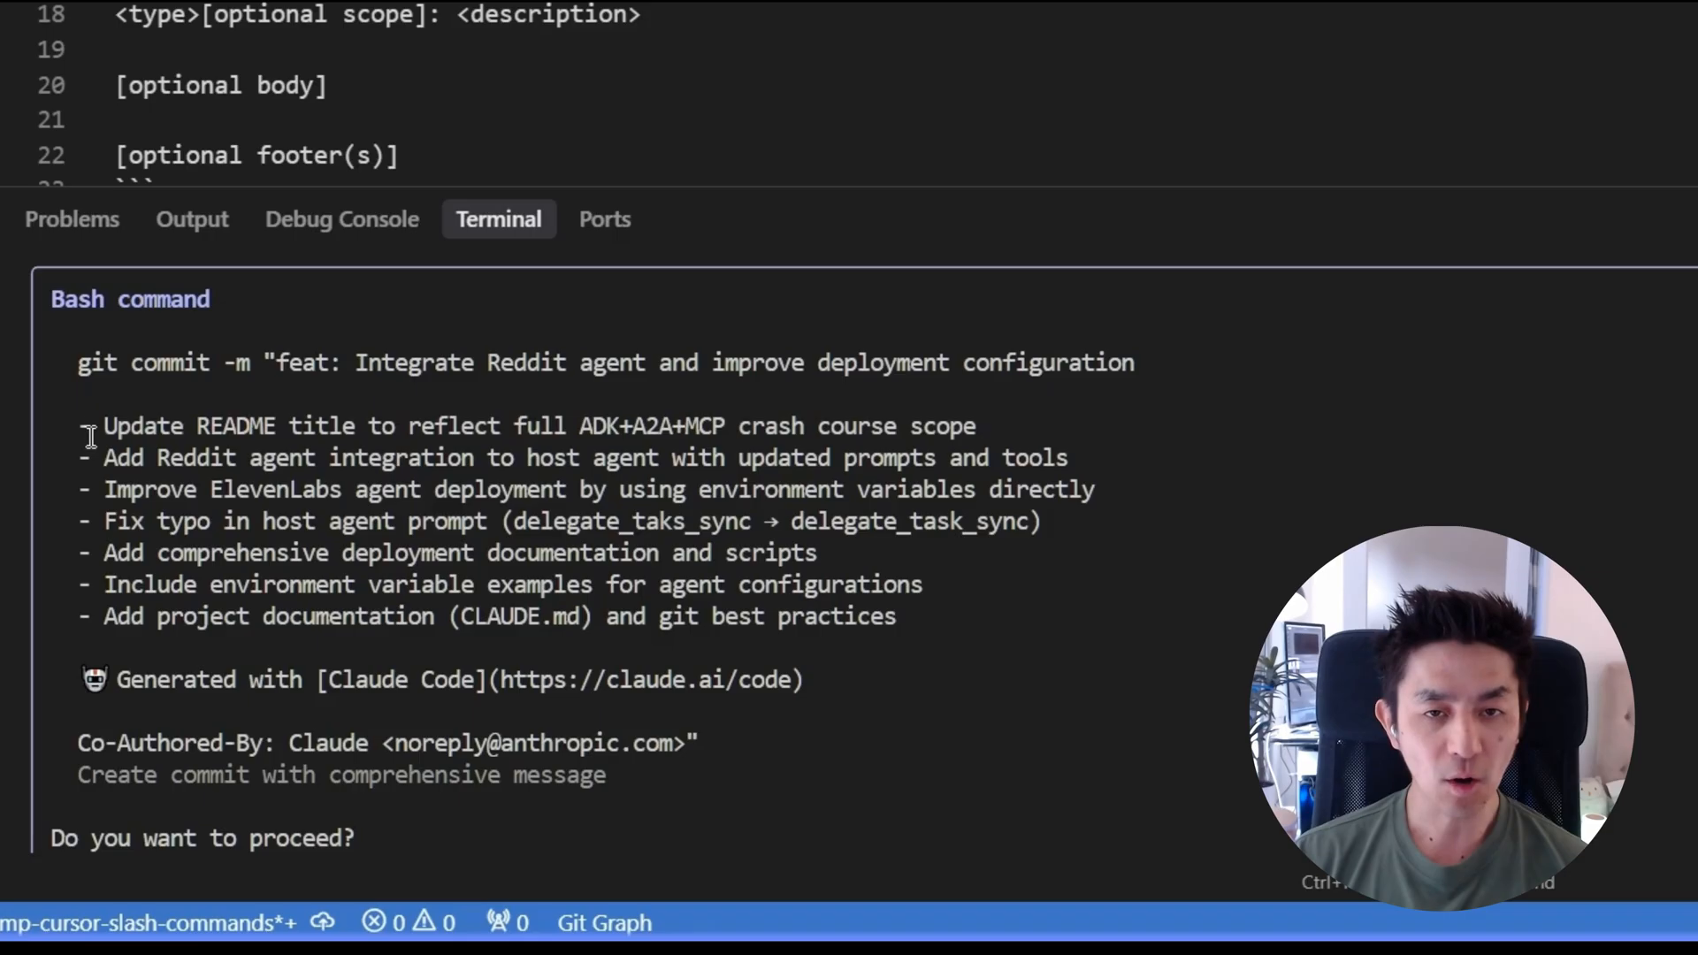
mouse_move(740, 558)
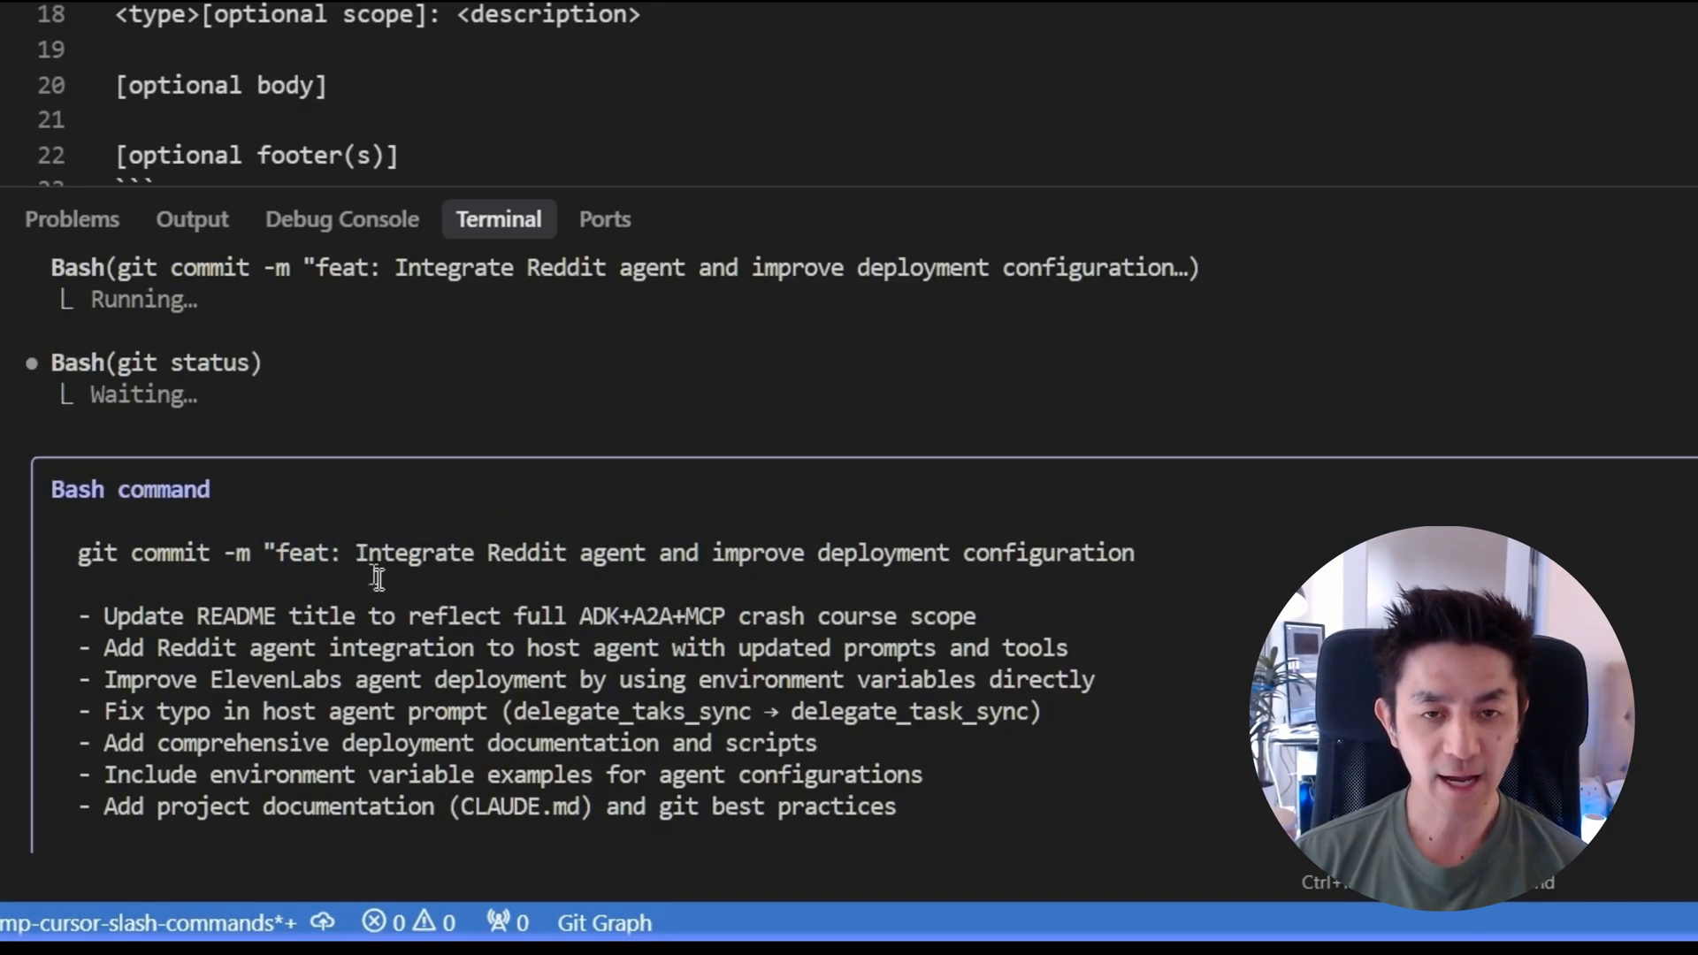
drag(356, 552, 1135, 552)
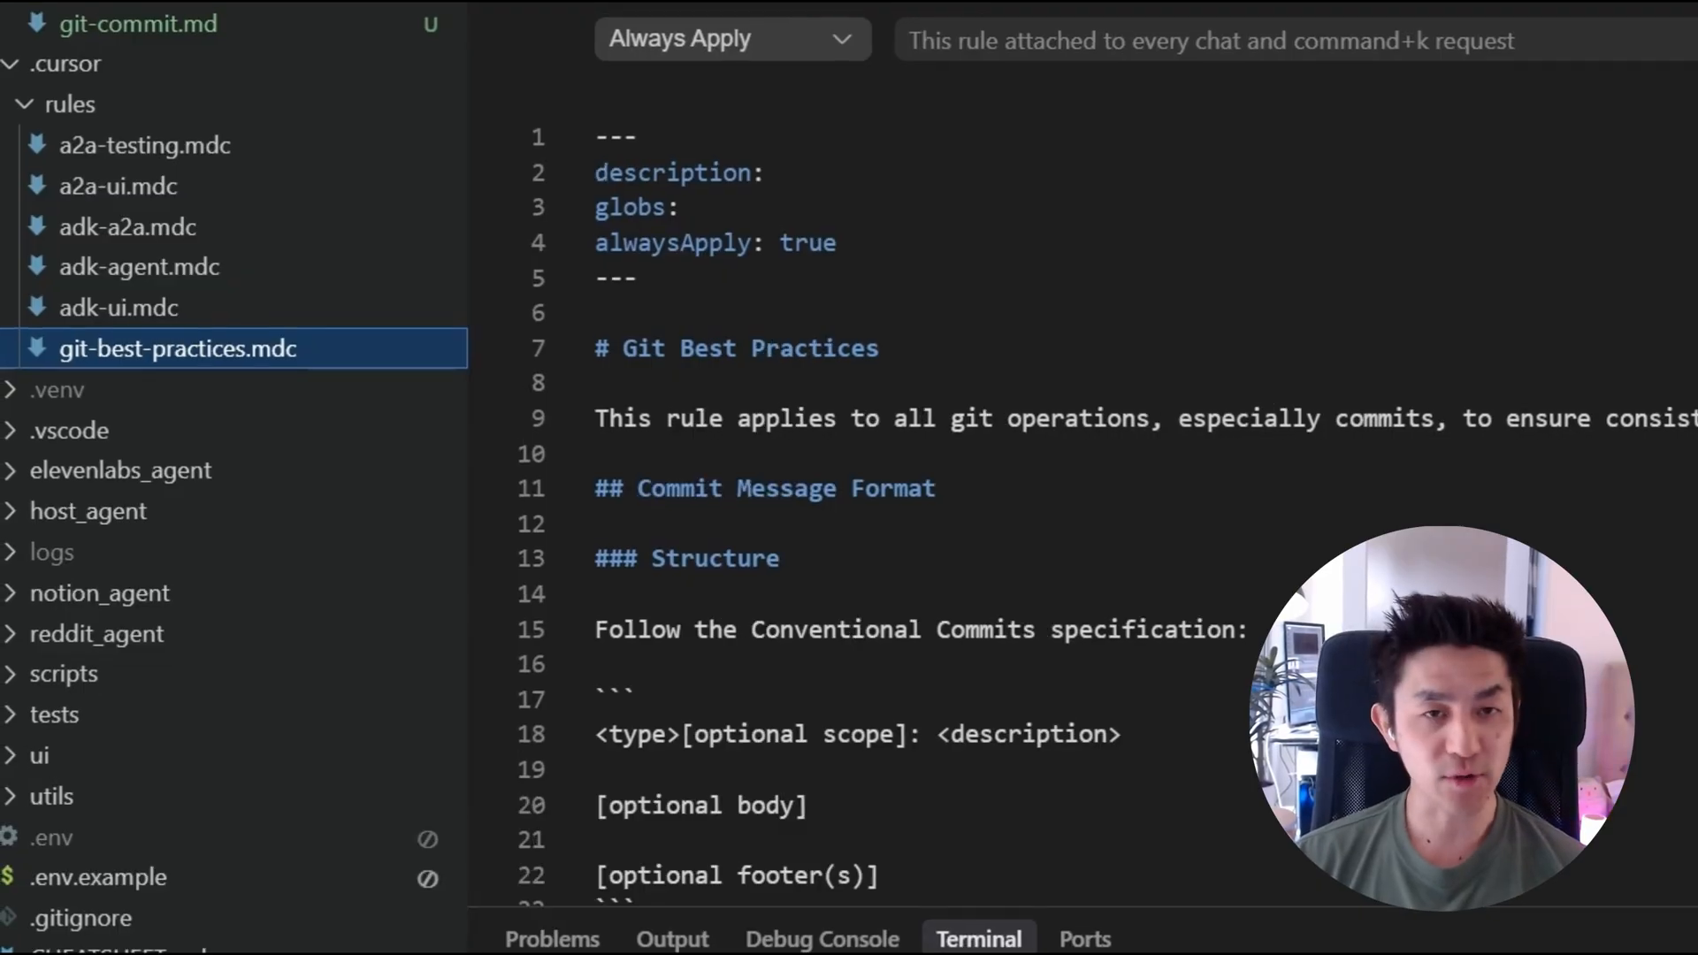
- Attach the git best practices rule to a new Generate Cursor Rules chat
click(1191, 523)
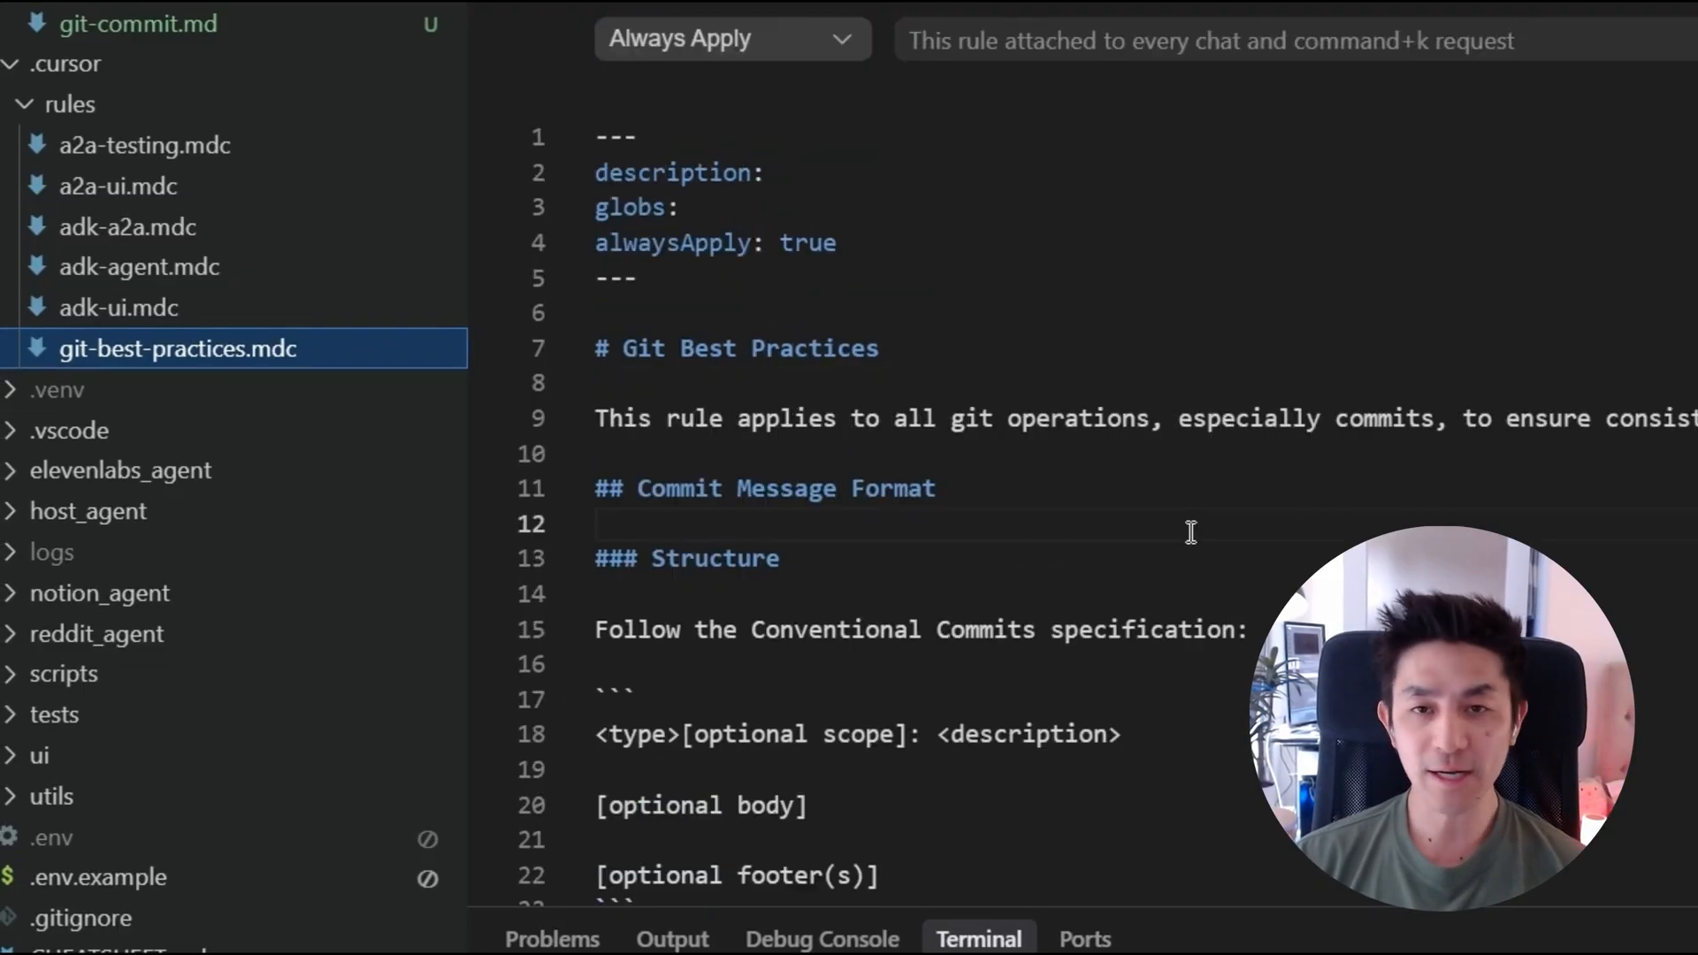
mouse_move(270, 368)
text(/Generate Cursor Rules gee)
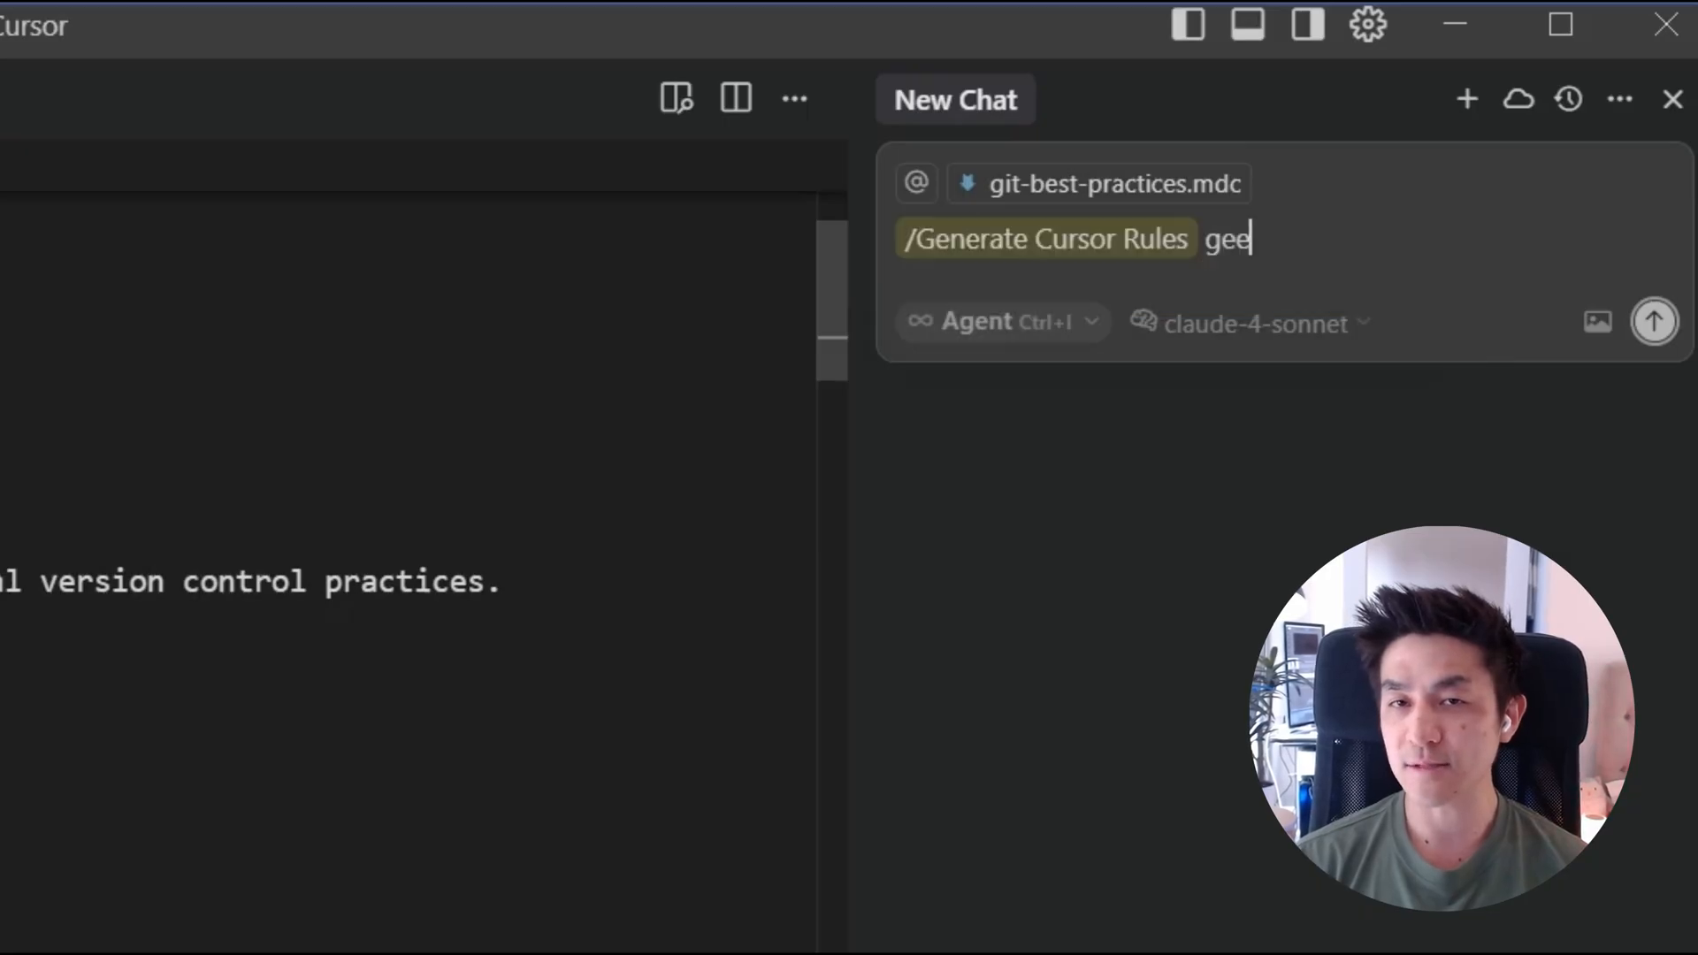
text(git best pract)
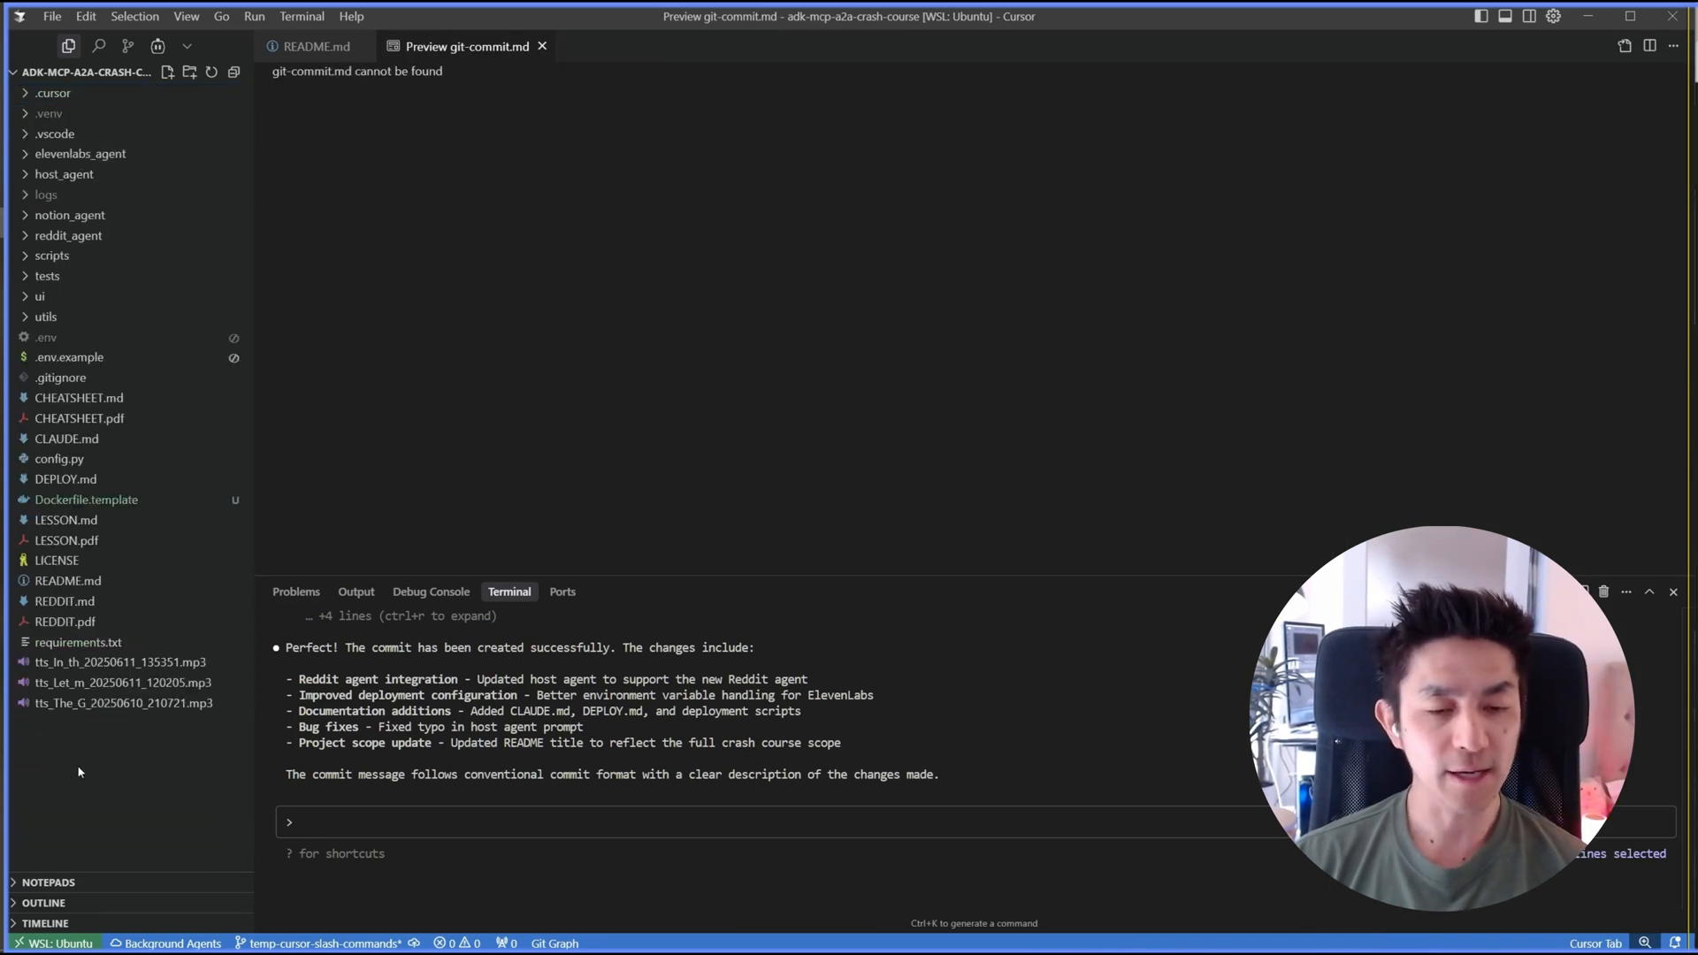
- Write .claude/commands/git-commit.md with allowed-tools, git context commands and task instructions
click(168, 71)
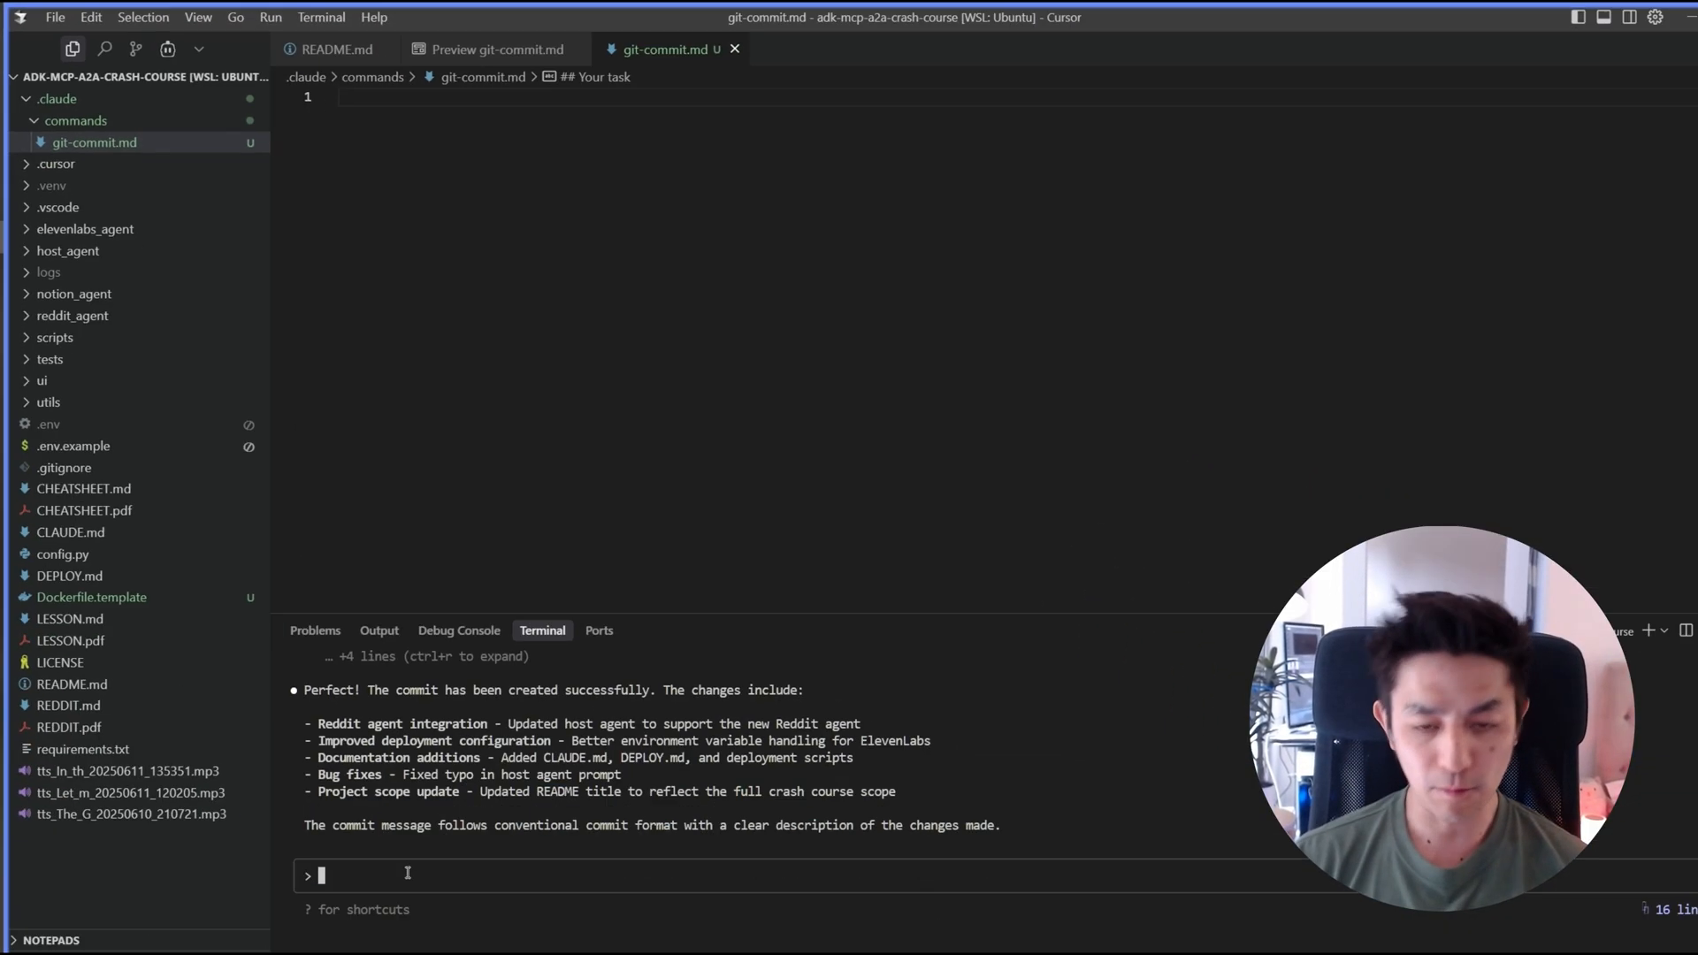
text(/git-best-practices.mdc)
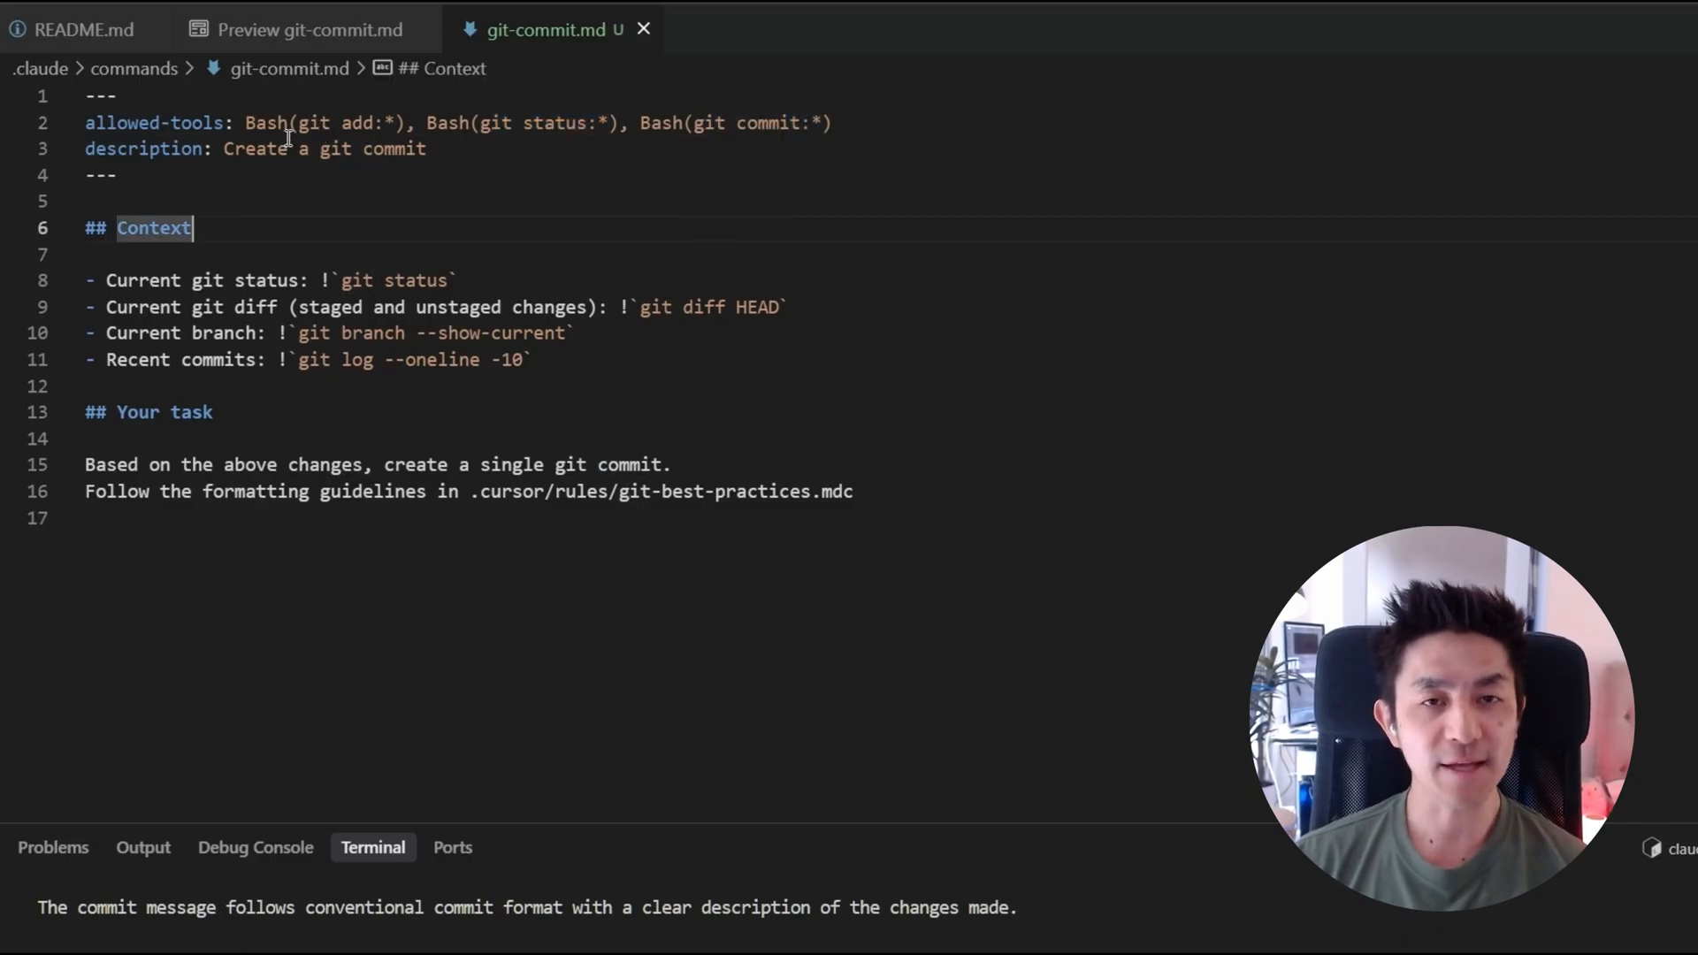
text(/git)
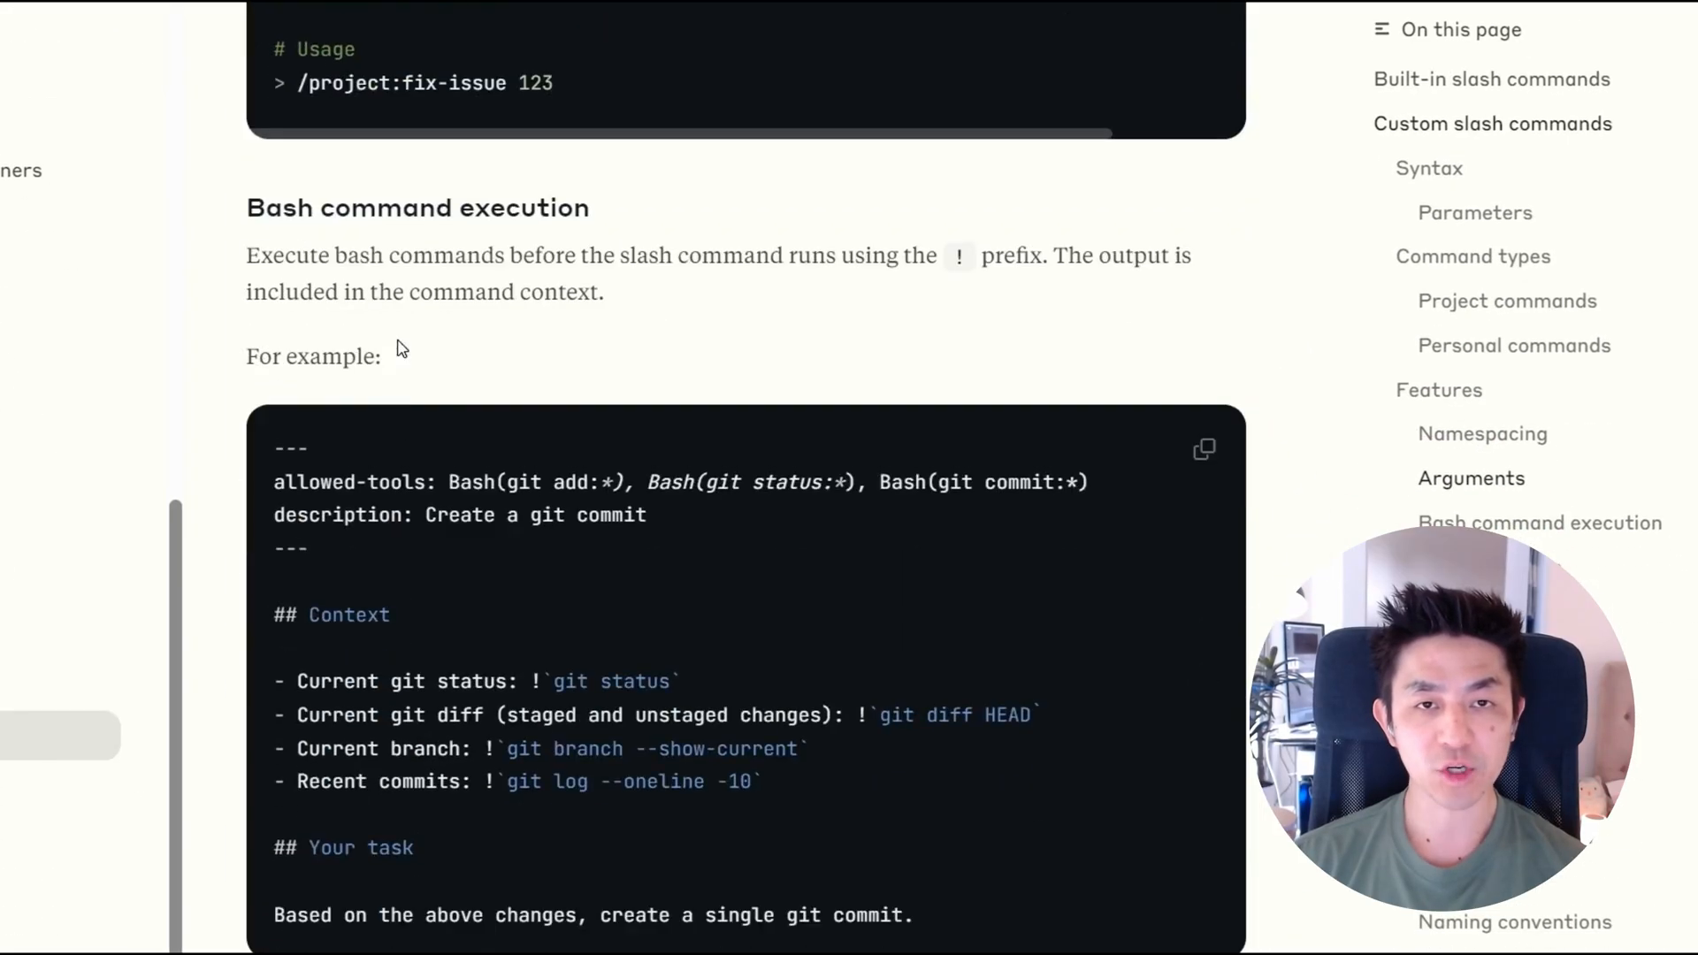
- Scroll to the docs' Bash command execution example for a git commit command
scroll(down, 3)
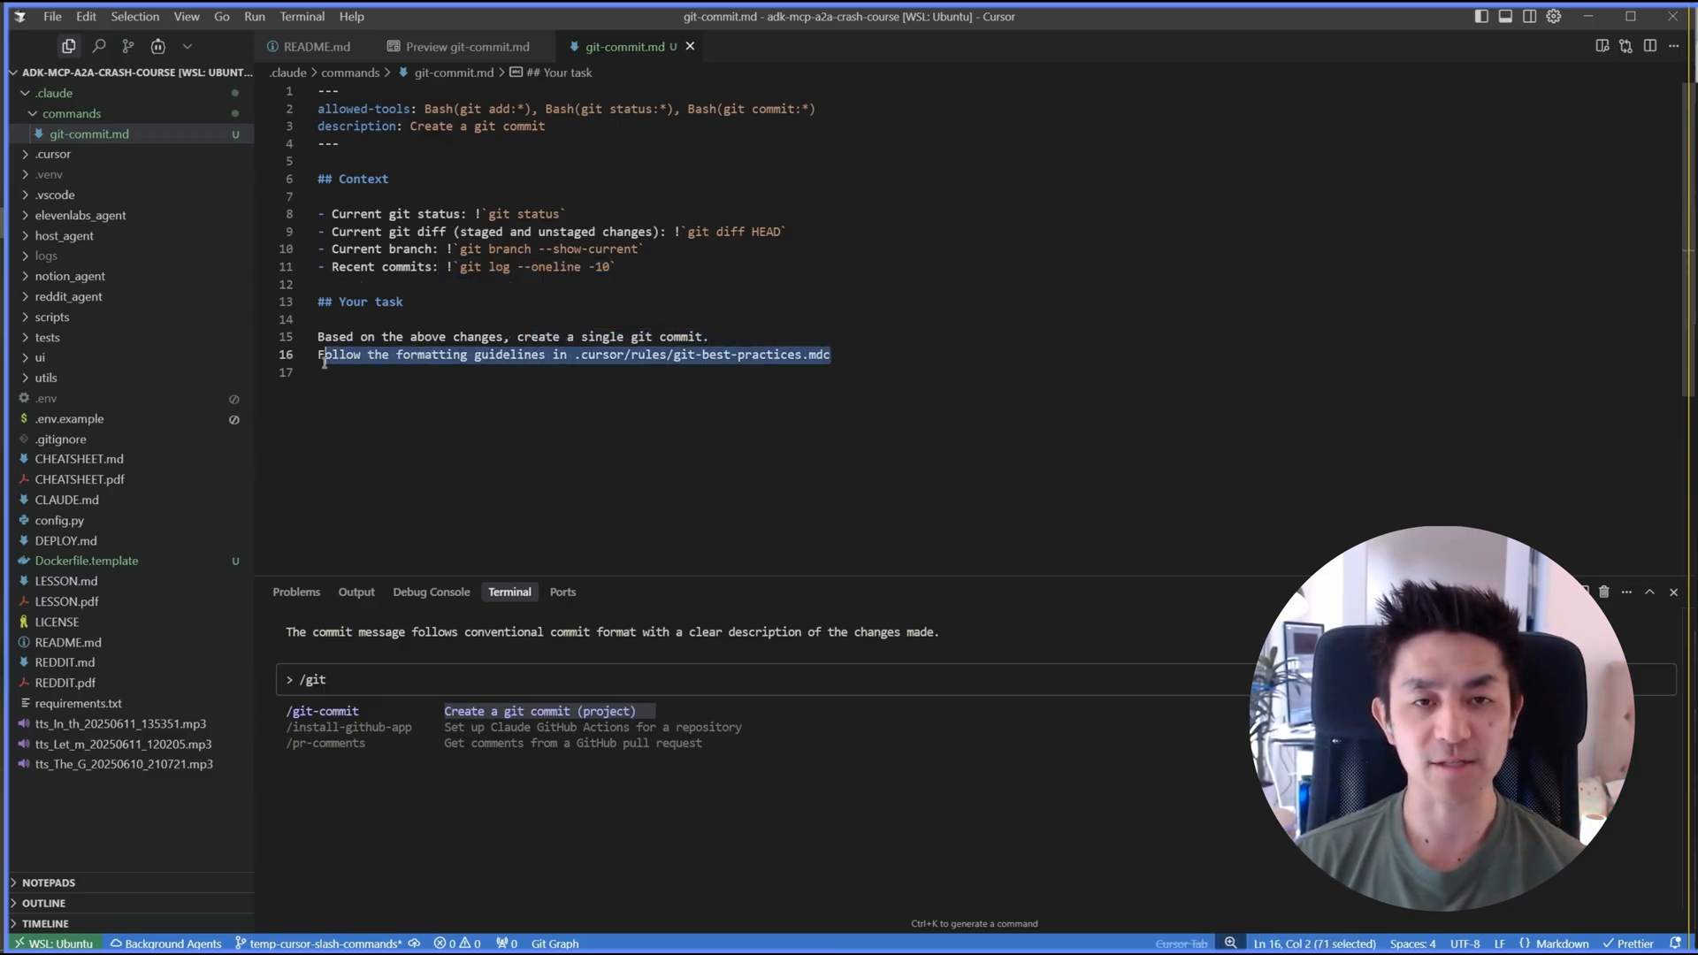
- Check that /git-commit (project) appears in Claude Code's /git suggestions
click(127, 45)
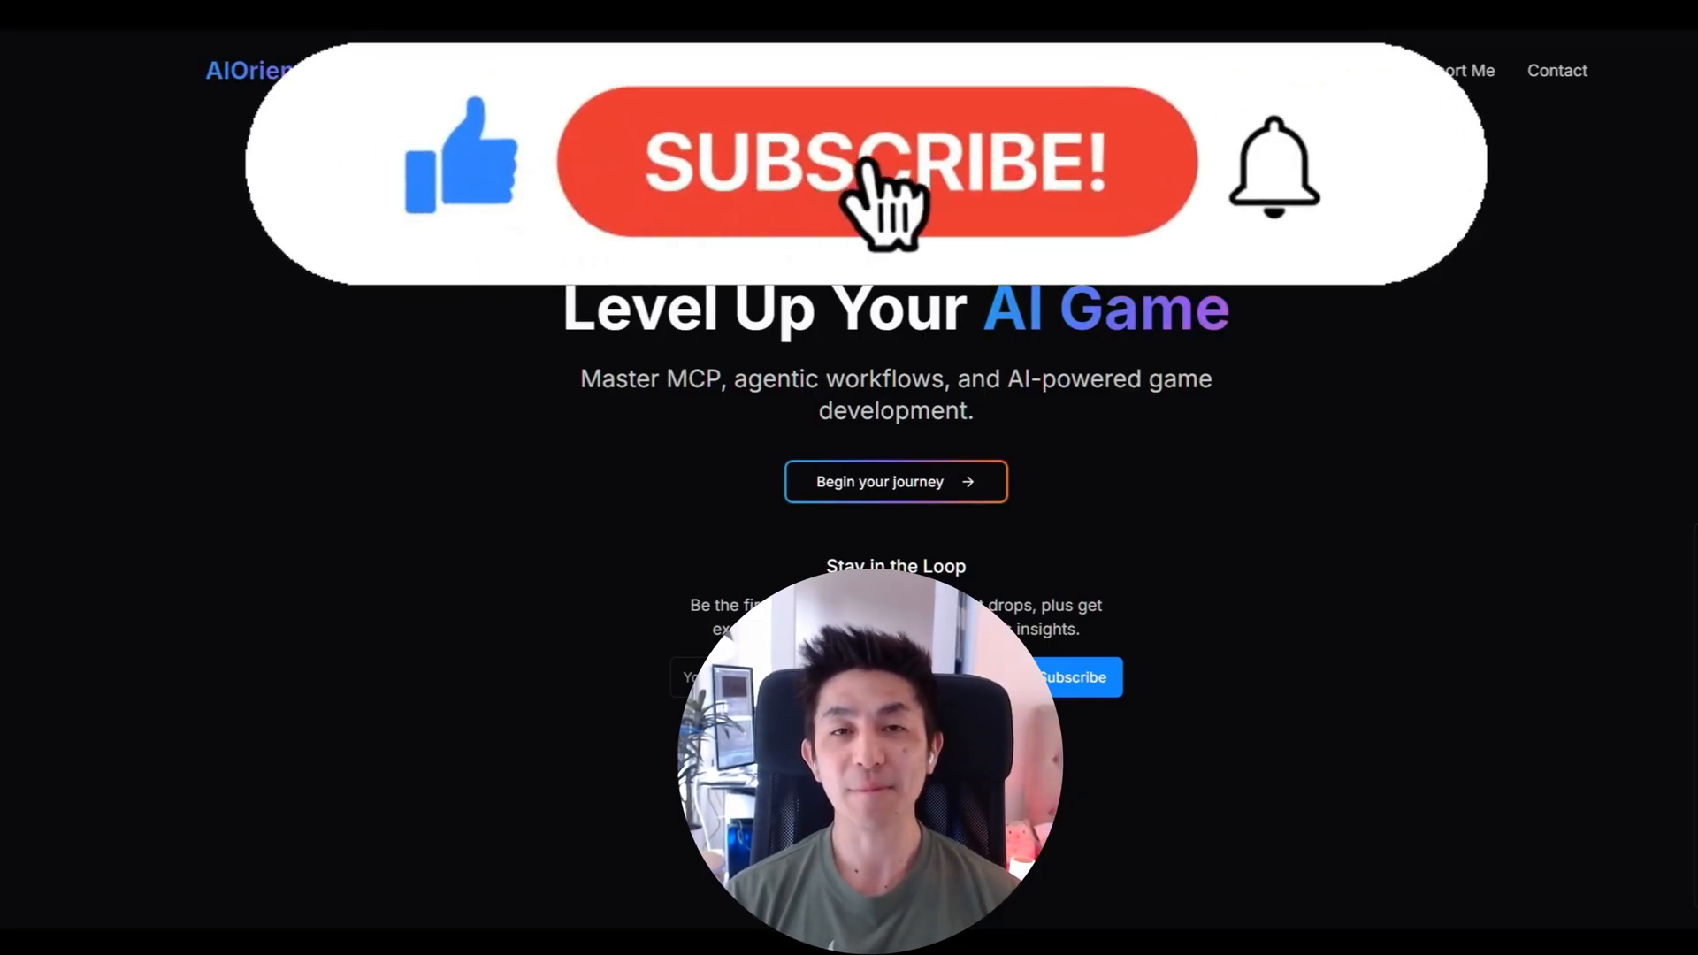
click(878, 163)
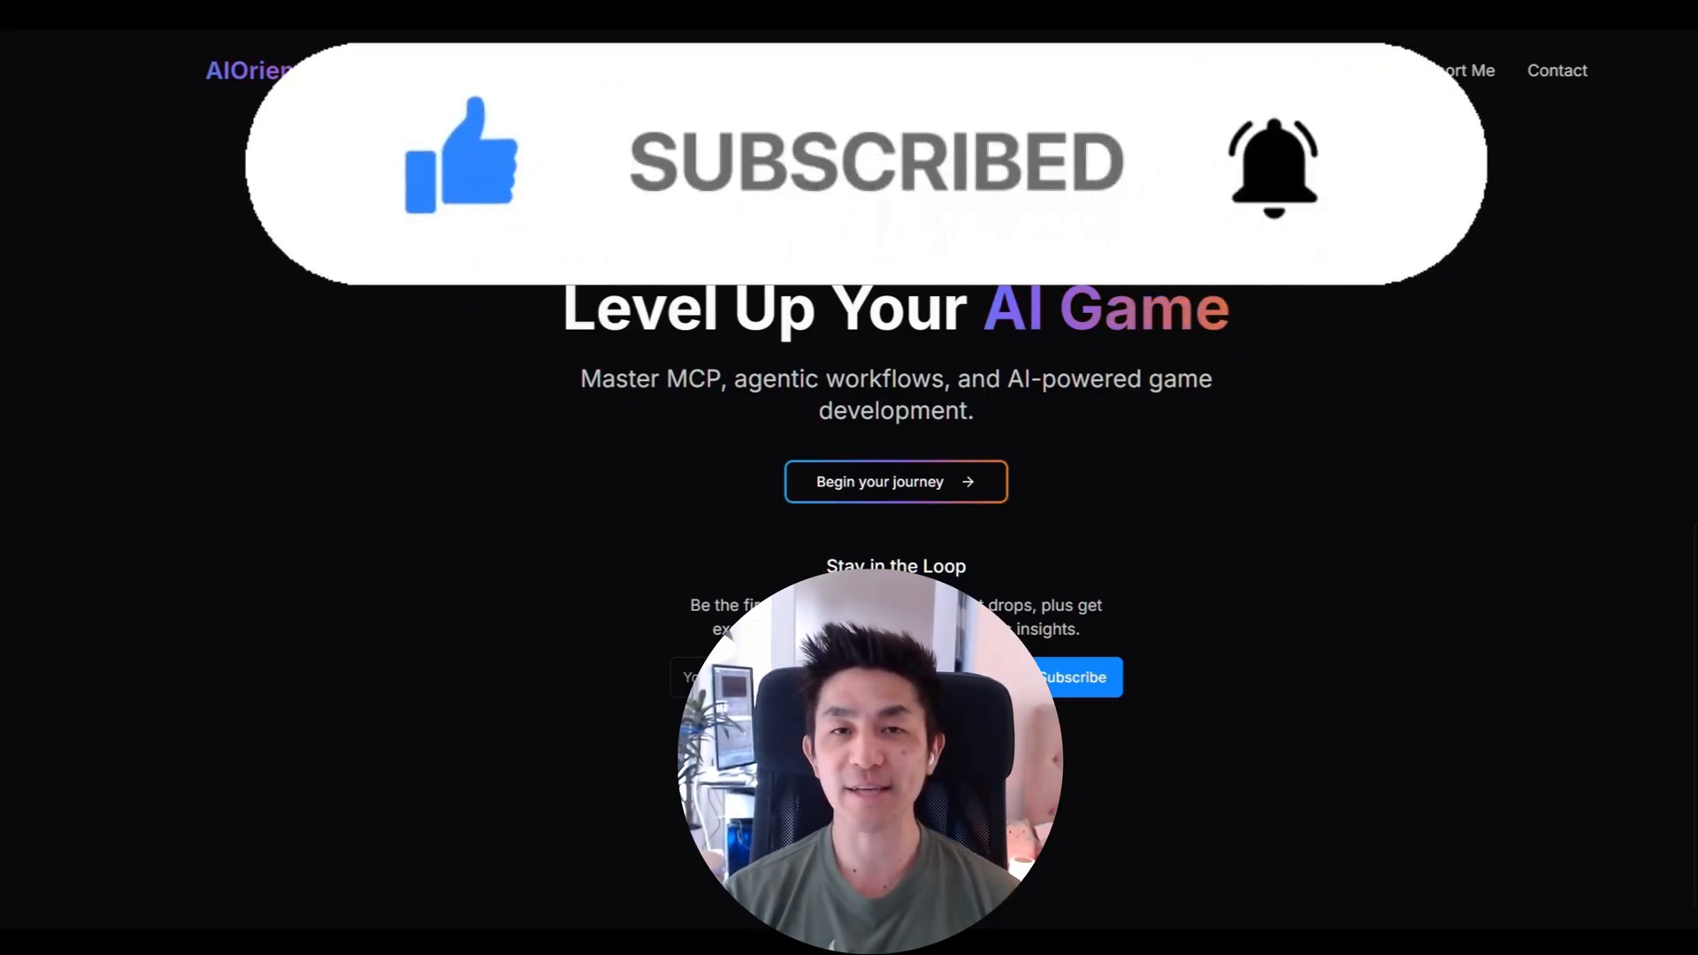